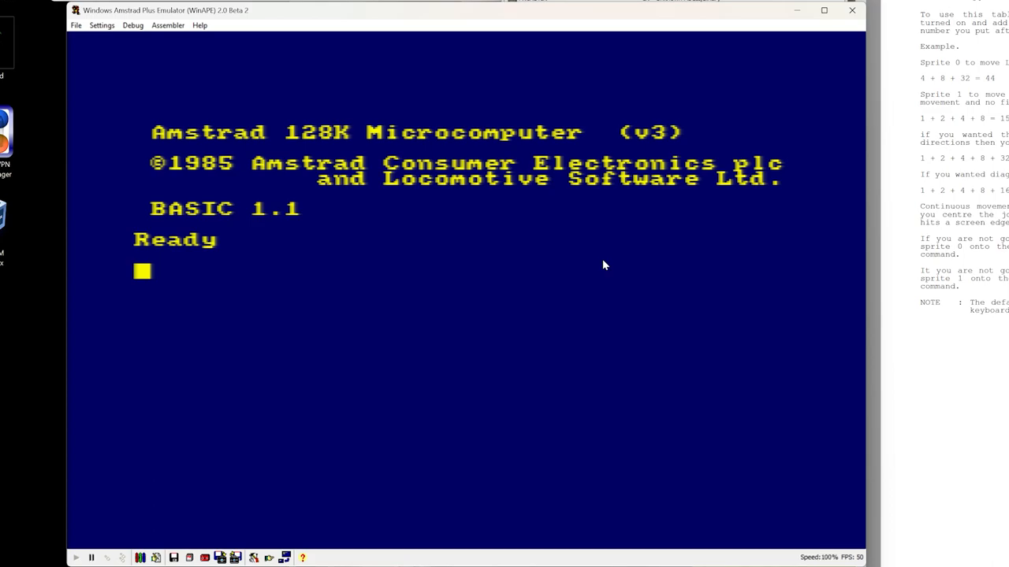
- Load the Sprites Supervisor extension by entering run "sprites" at the Ready prompt
type("run \"")
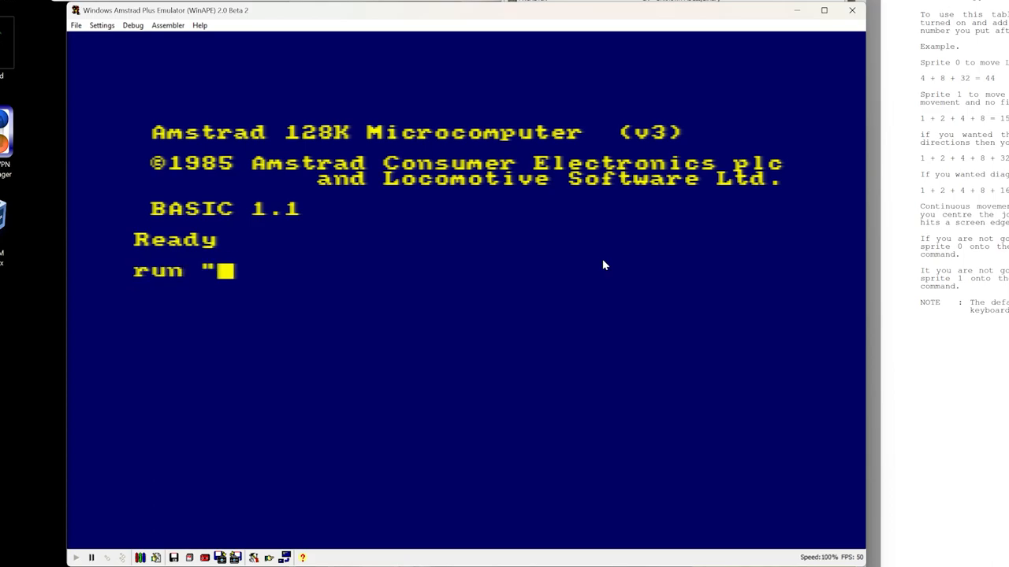
type("sprie")
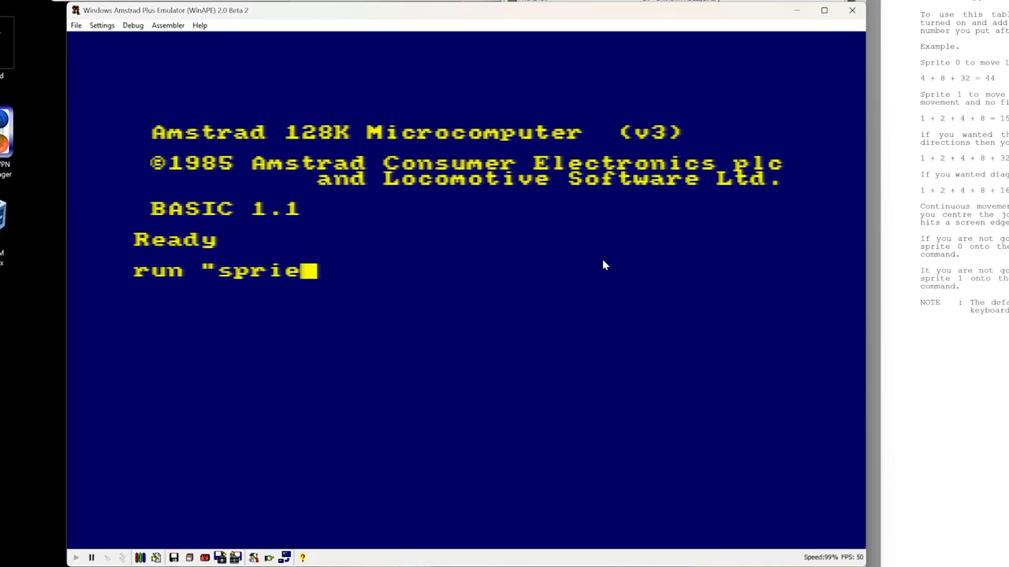
type("ts")
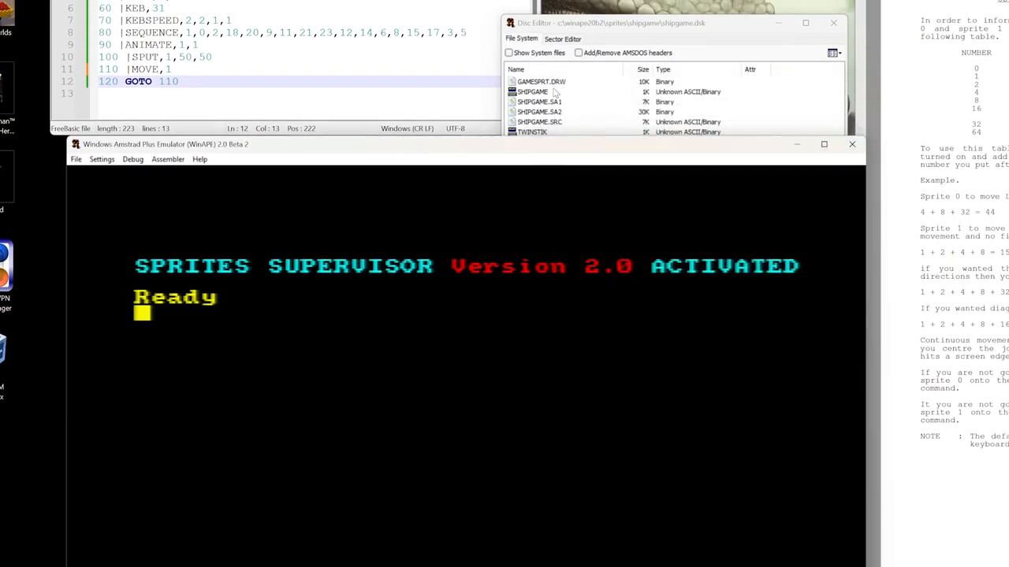
- Bring the WinAPE emulator window in front of the other windows
left_click(540, 81)
type("10")
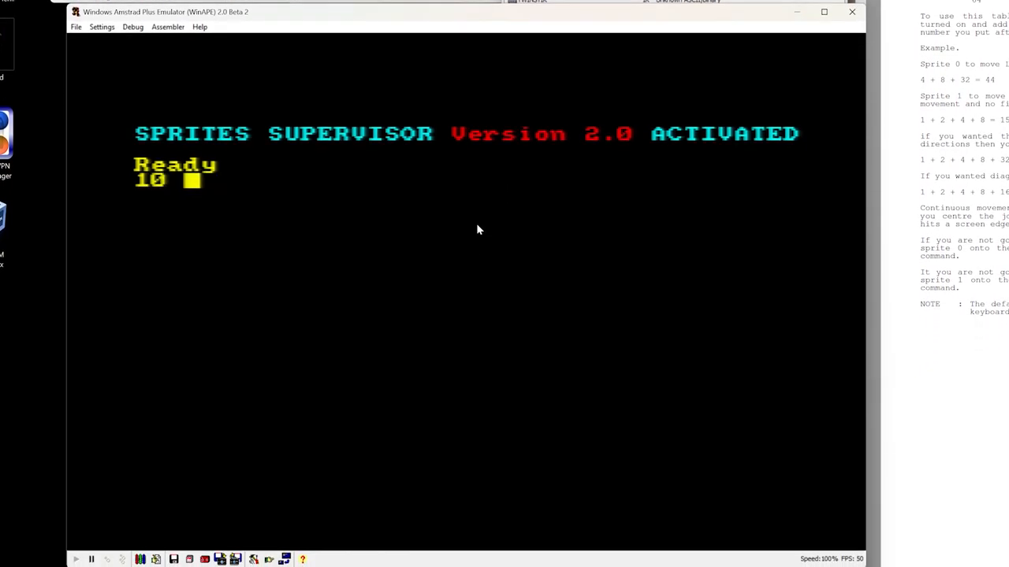
- Enter line 10 |erase and line 20 |draw,"gamesprt"
type("le")
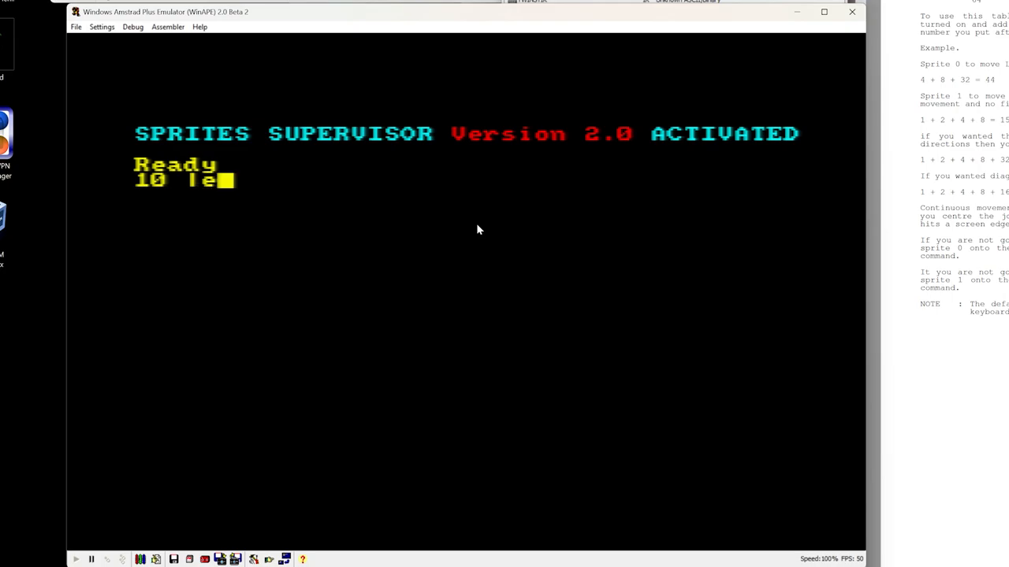
type("rase")
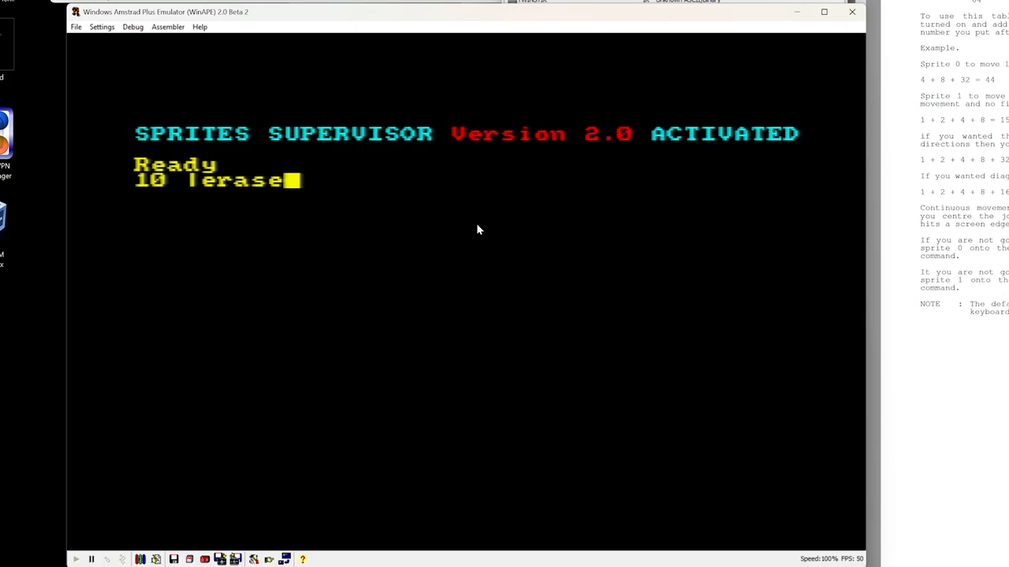
key("enter")
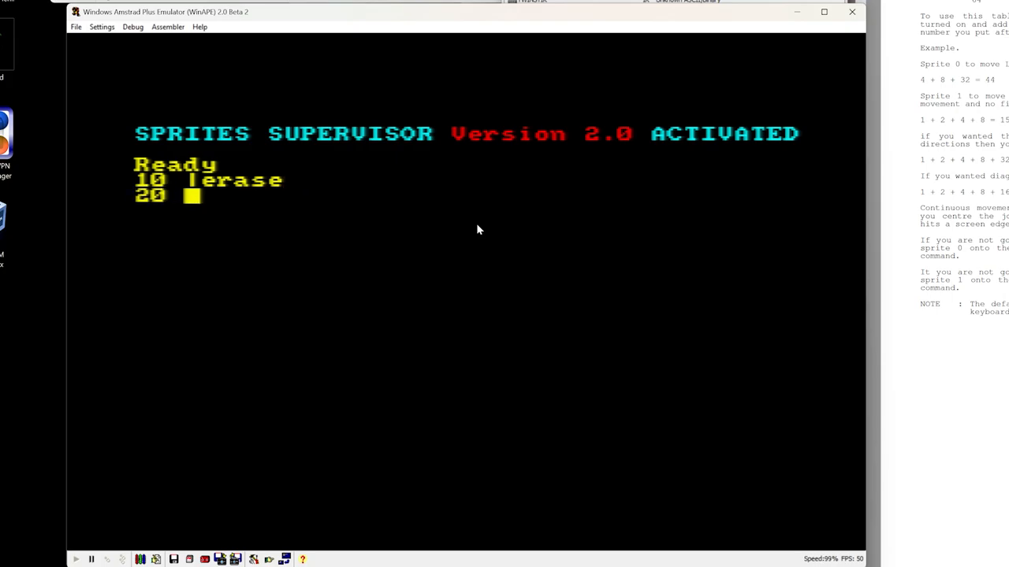
type("|draw")
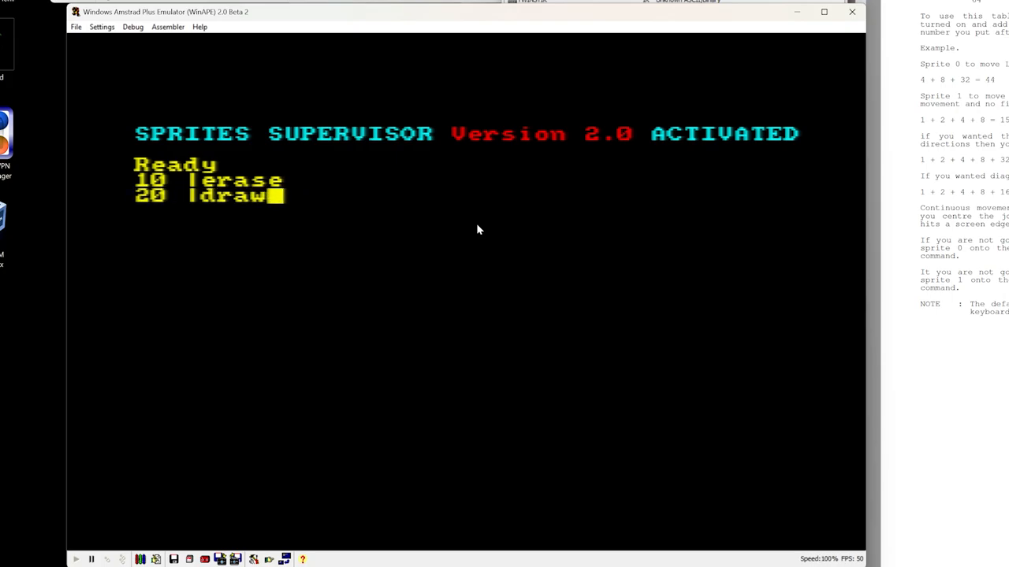
type(",\"gh")
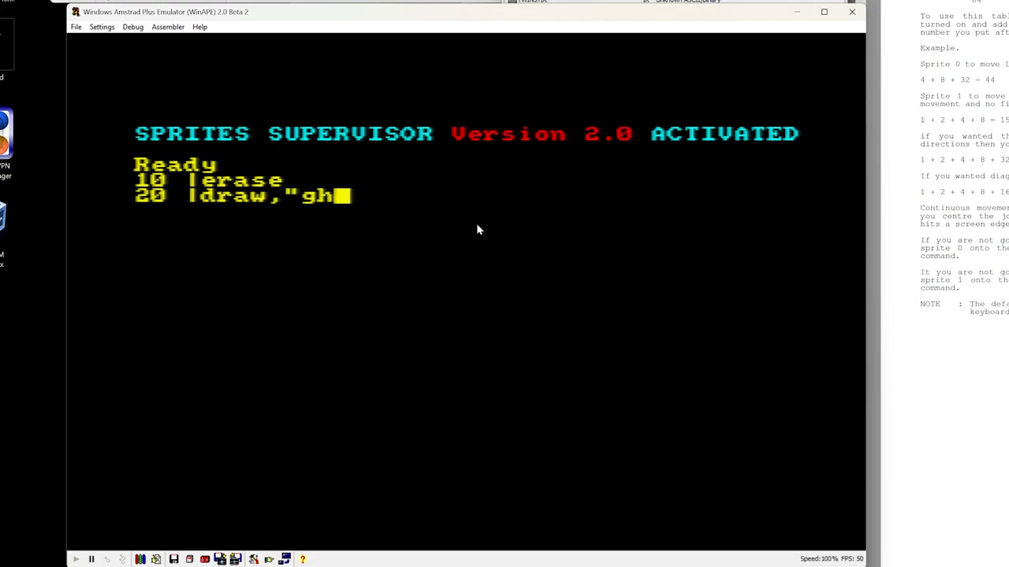
type("gamespr")
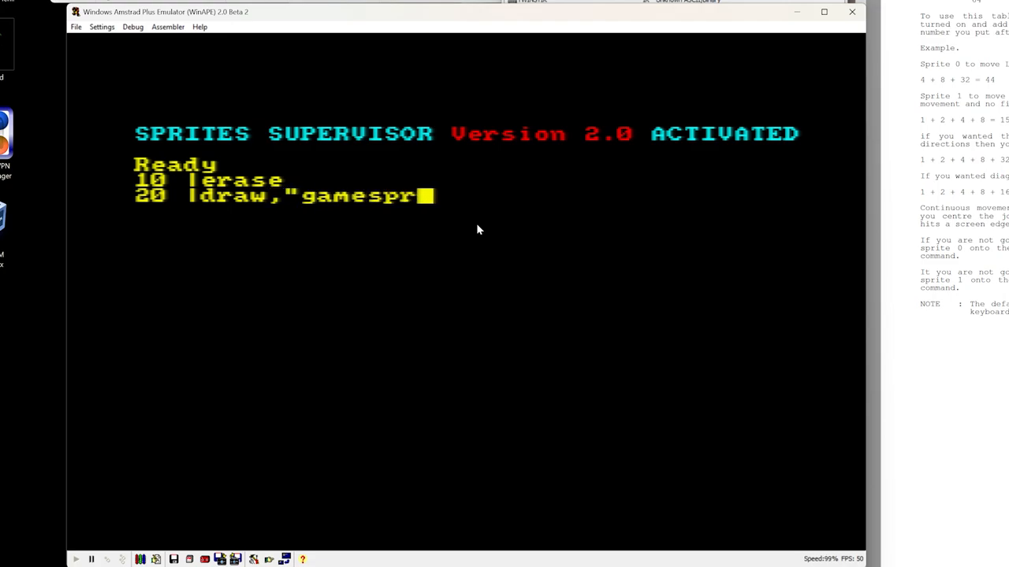
type("t\"")
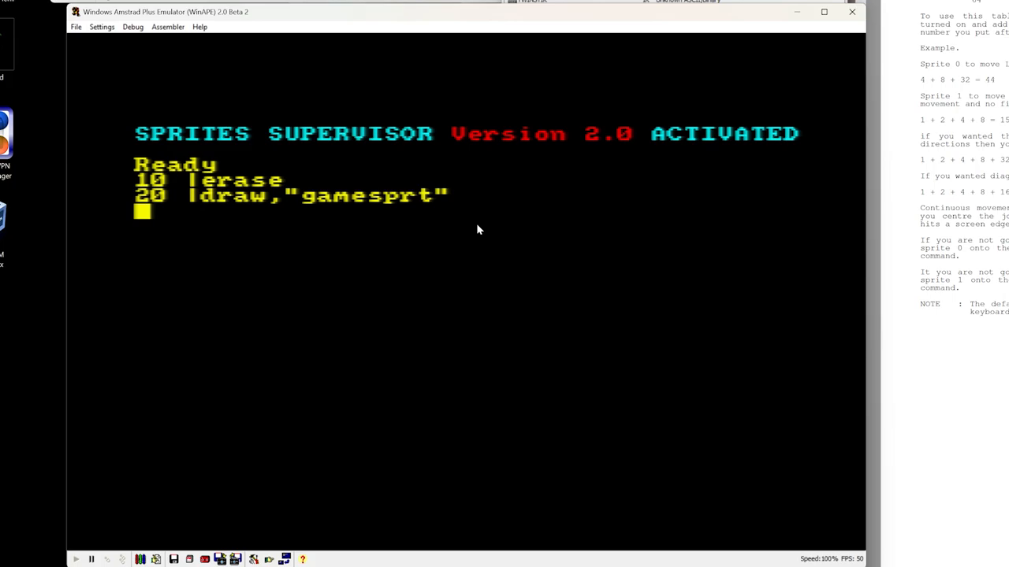
- Enter lines 30 mode 0, 40 |colour and 50 |sget,1,0
type("30 mode 0")
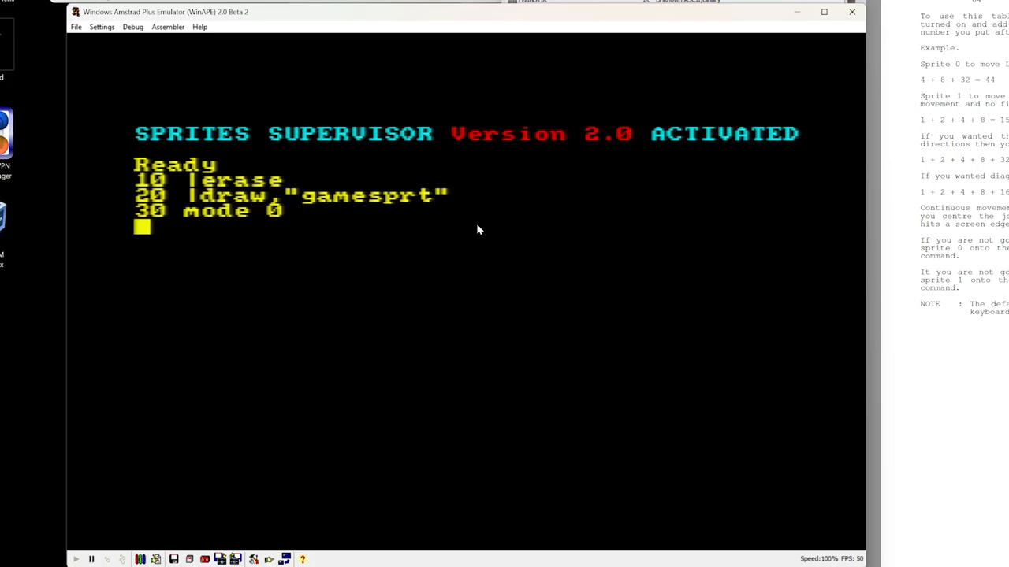
type("40 |")
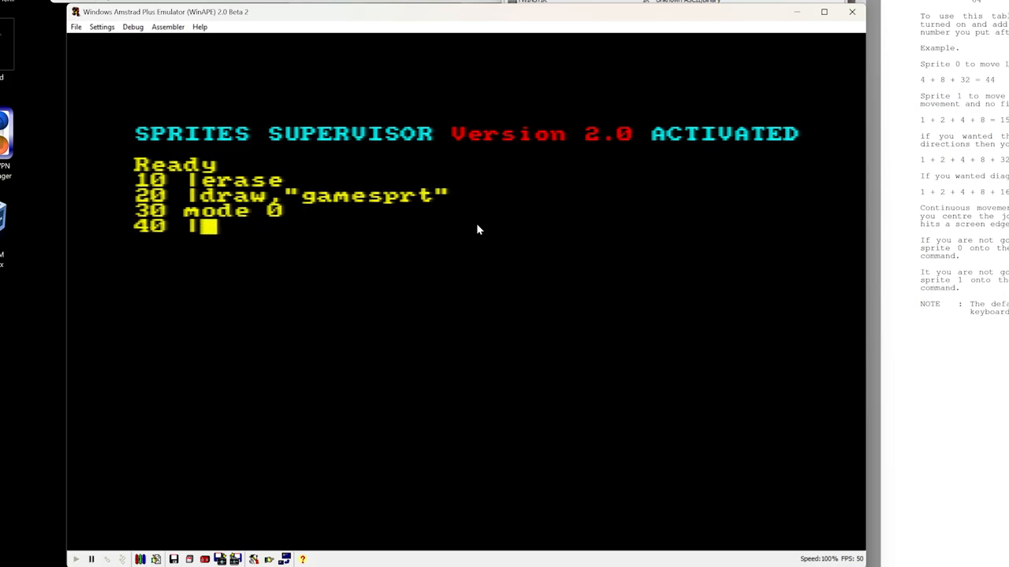
type("c")
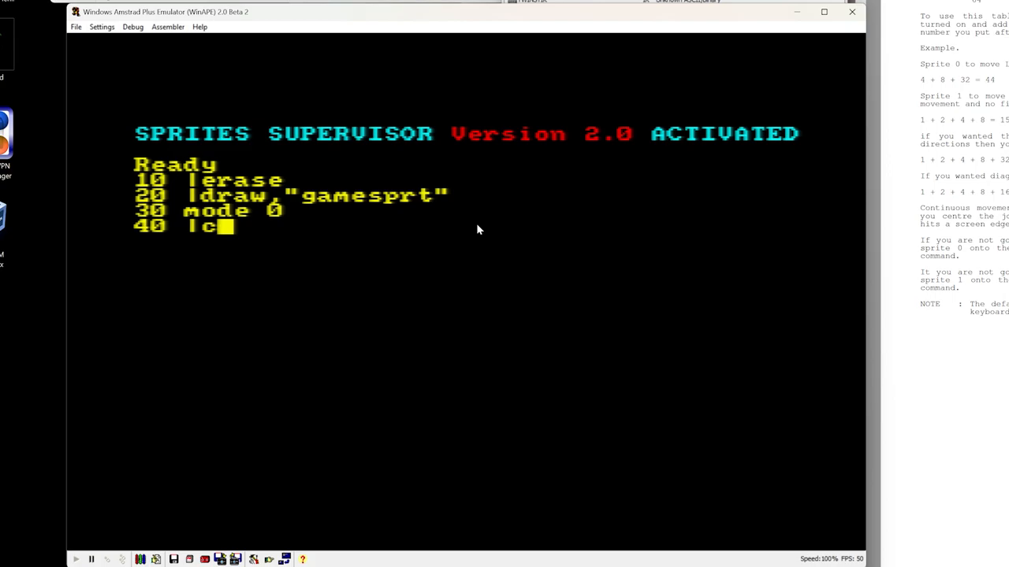
type("olour")
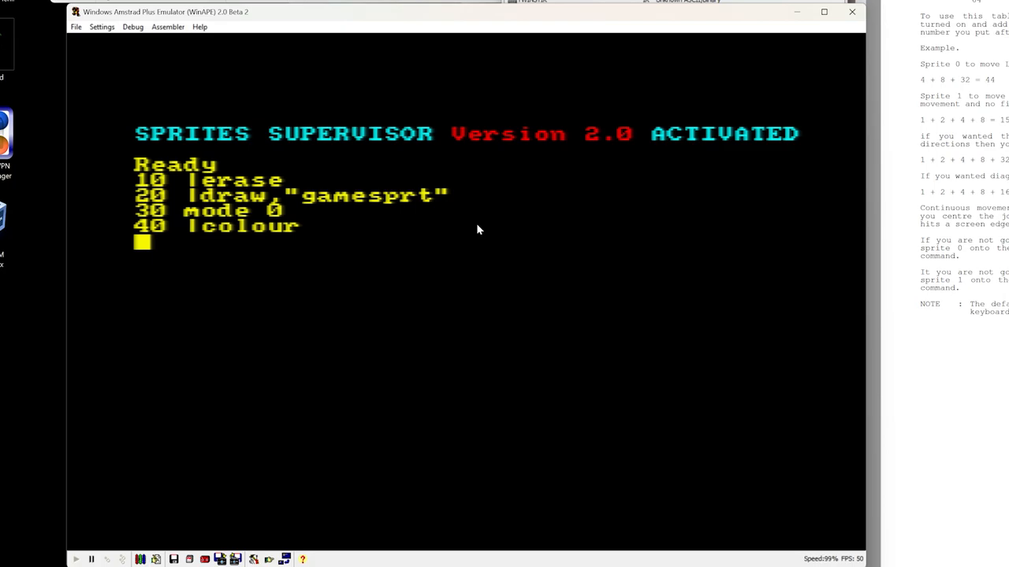
type("50 |sg")
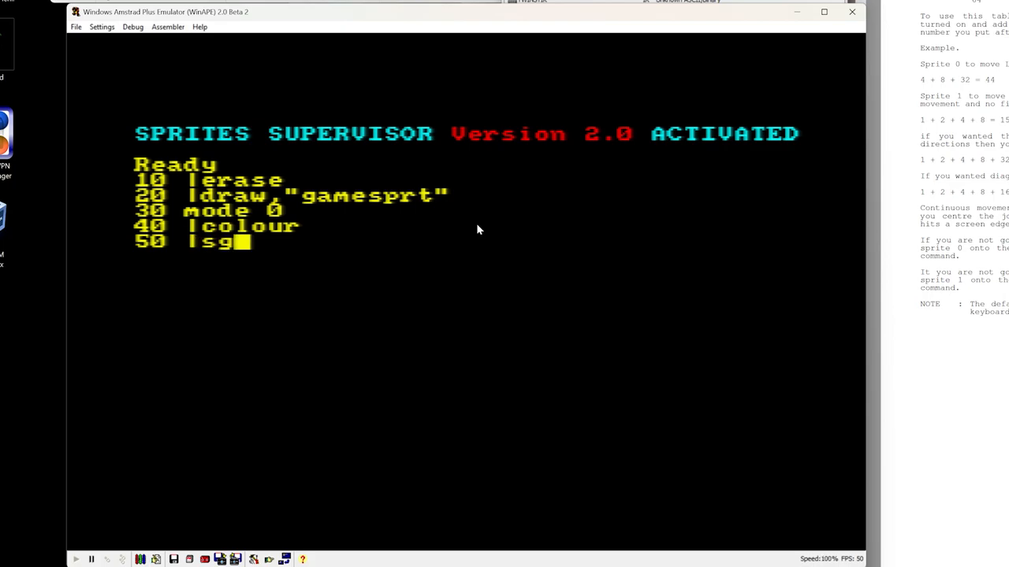
type("et,1")
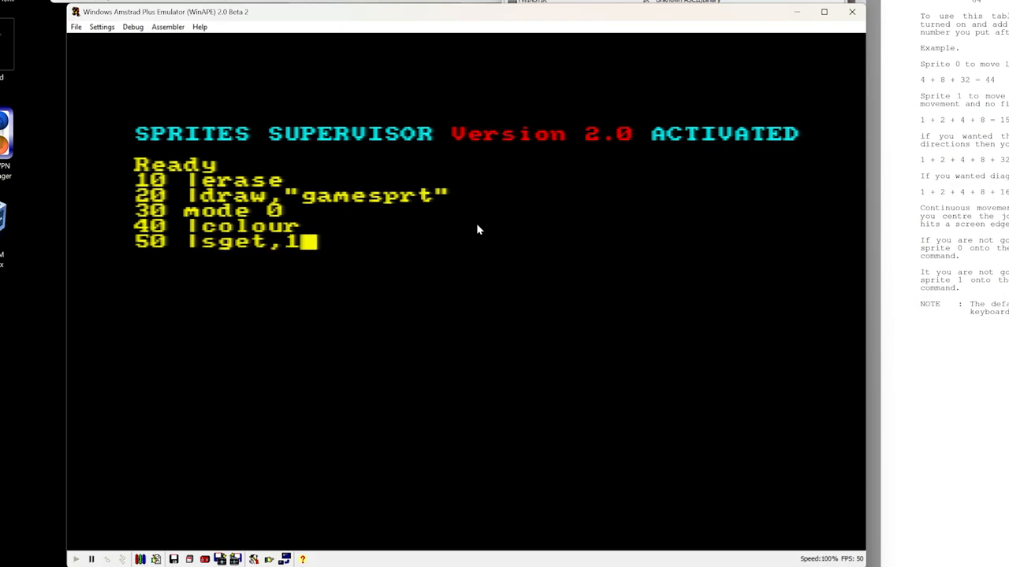
type(",0")
left_click(232, 256)
type("60")
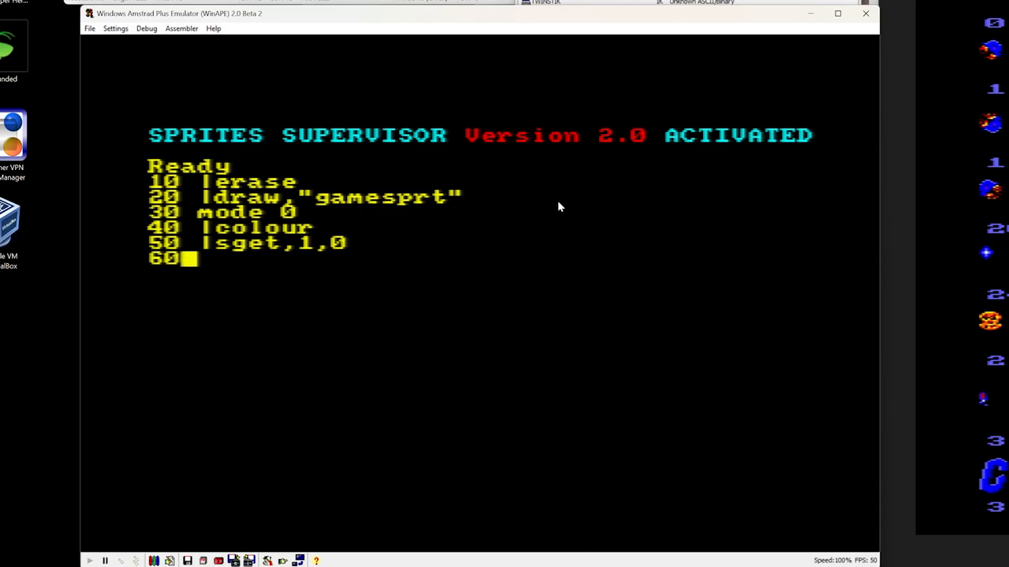
- Add line 60 |sdir,1,1,1 setting sprite 1's direction
type("|sdi")
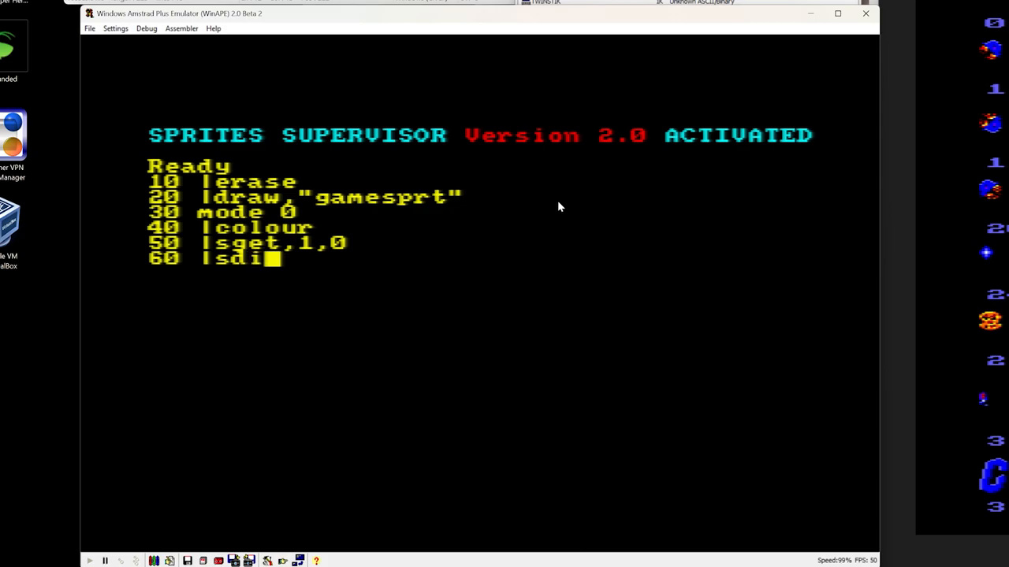
type("r,1")
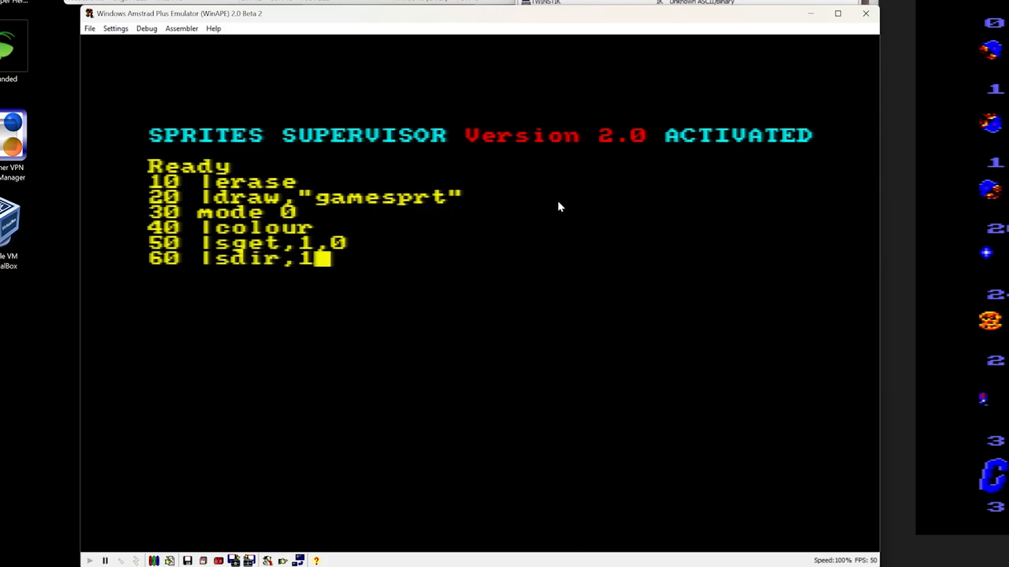
type(",1,")
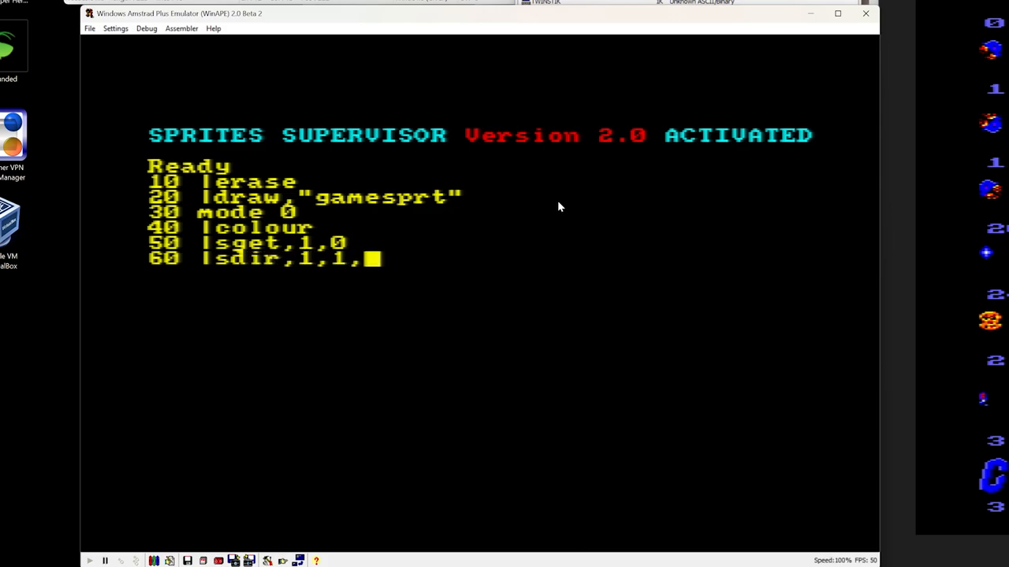
type("1")
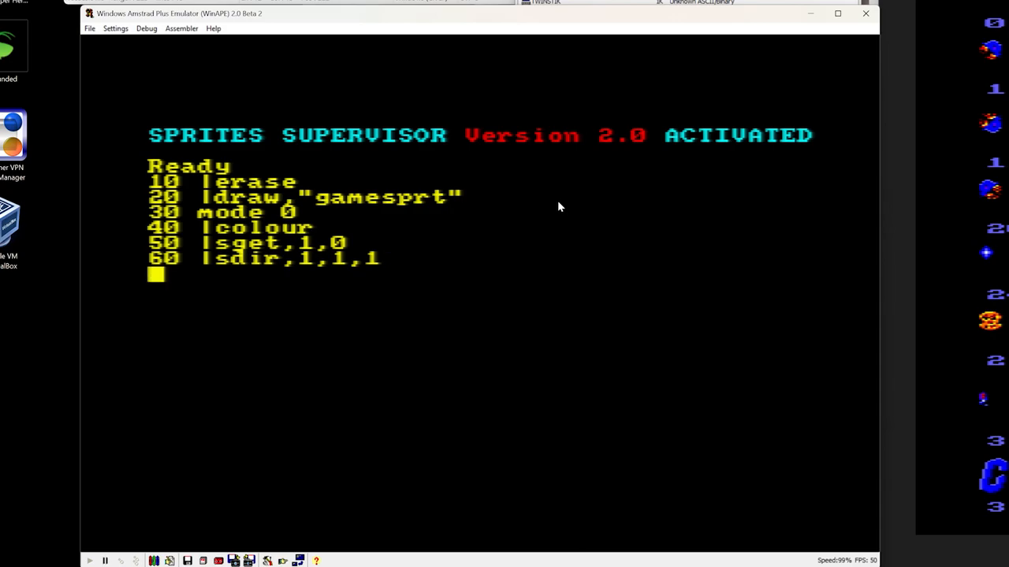
- Add line 100 |sput,1,50,50 placing sprite 1 at 50,50
type("100 |sp")
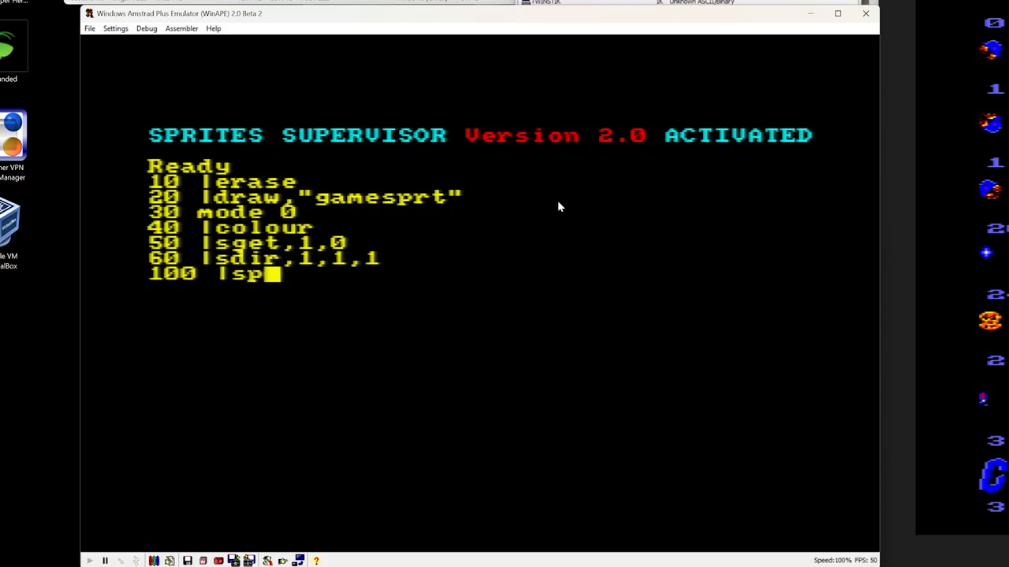
type("ut")
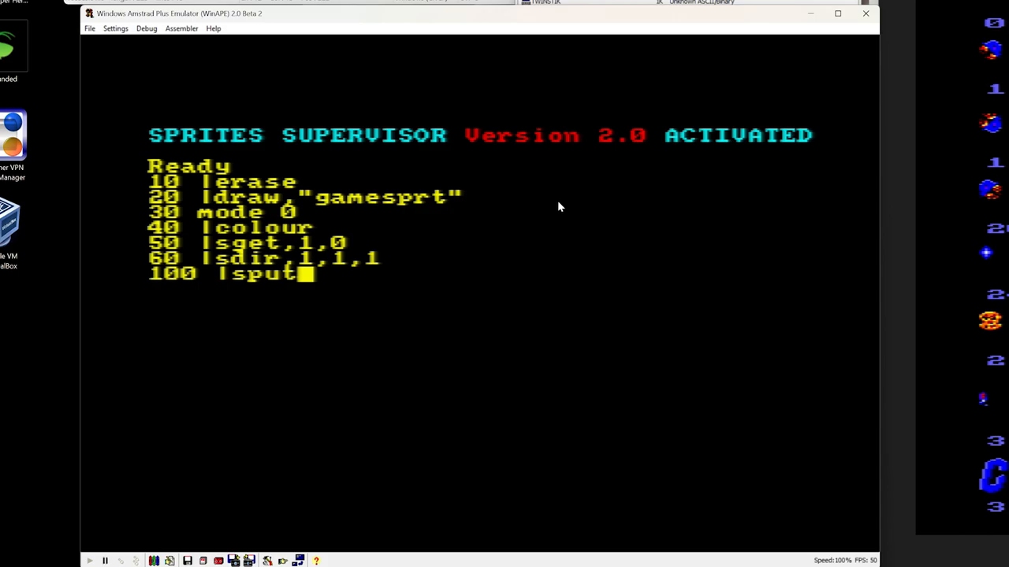
type(",1,50")
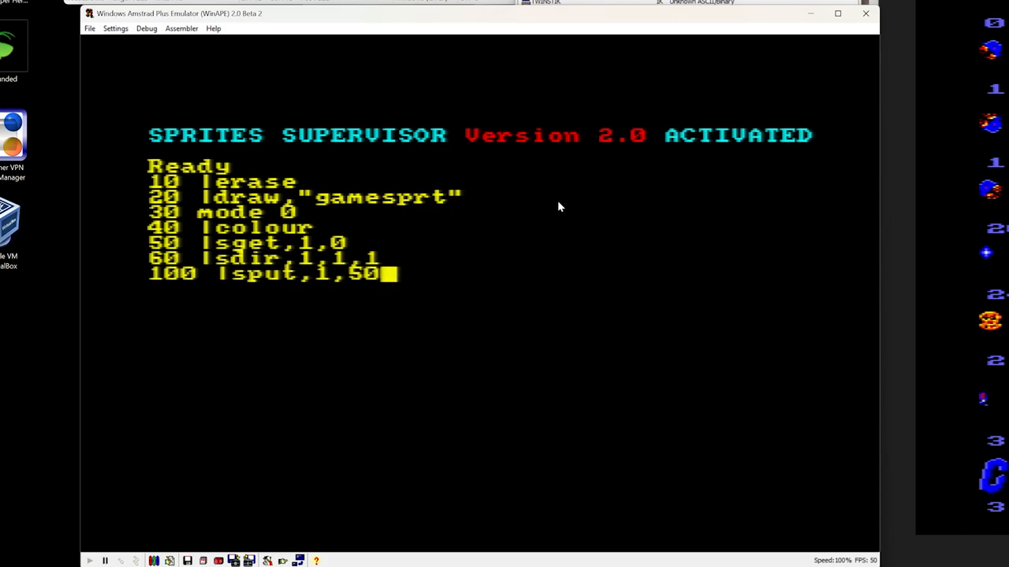
type(",50")
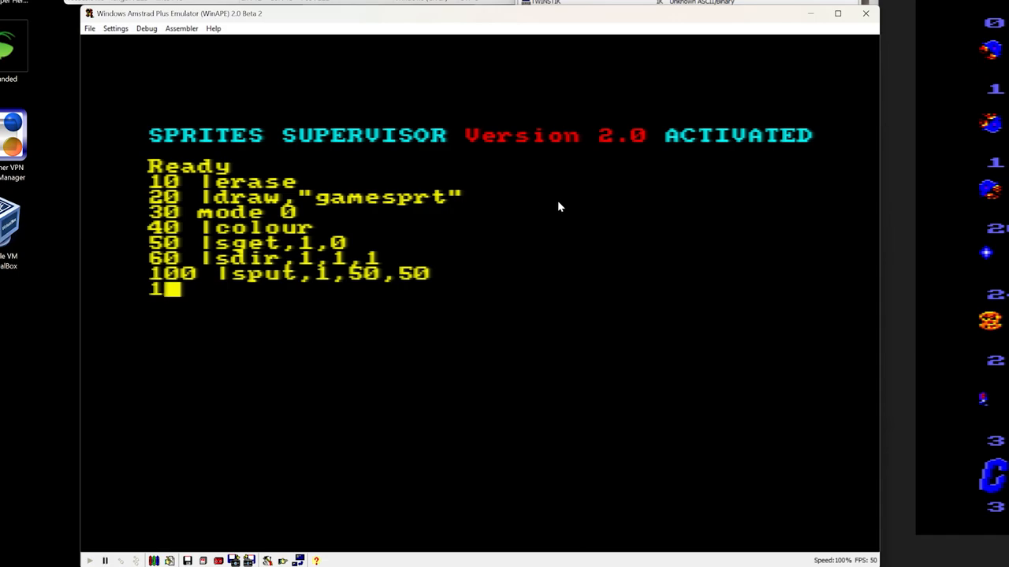
- Add line 110 |move,1 and line 120 goto 110 for the endless loop
type("110 |")
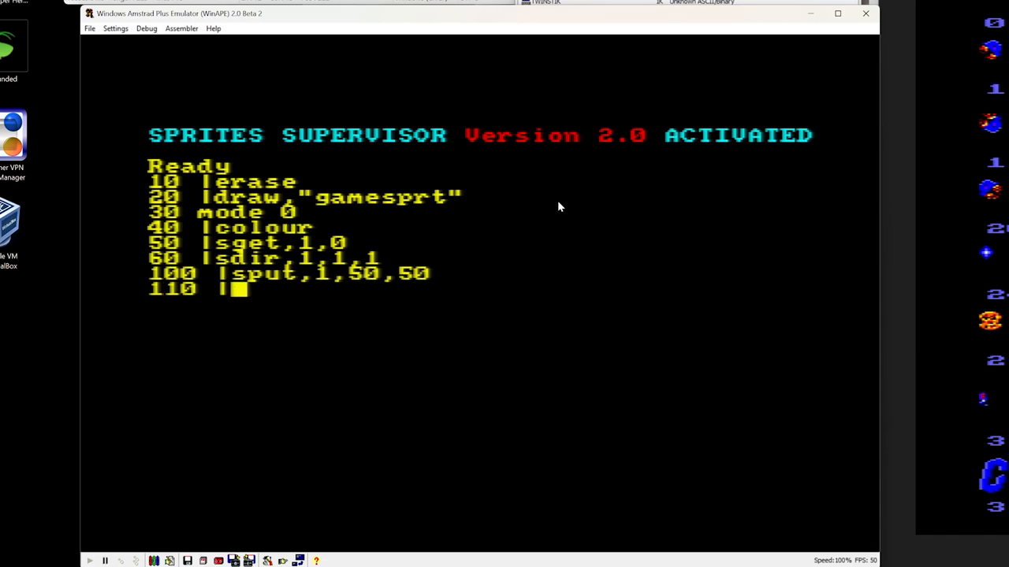
type("move")
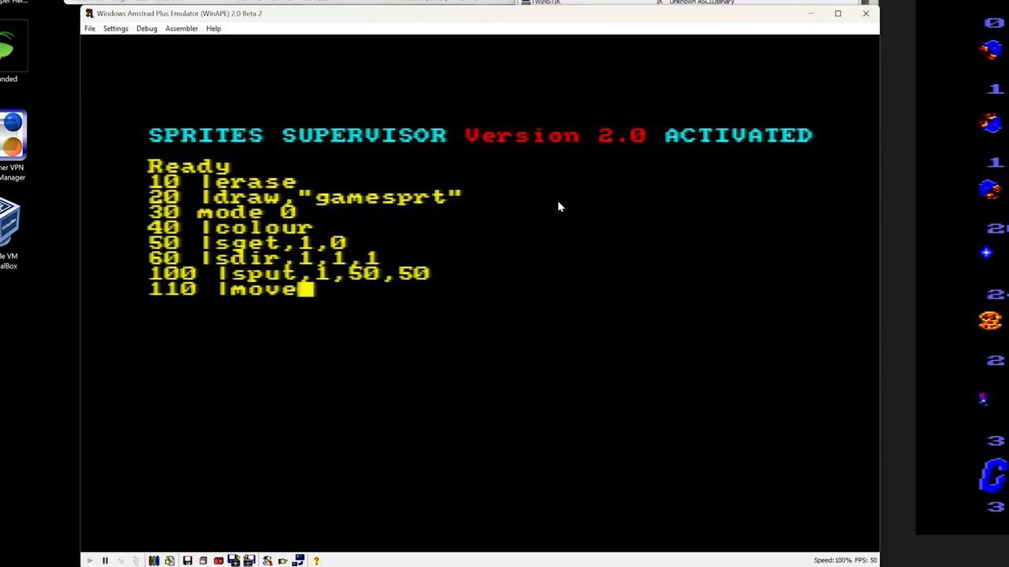
type(",1")
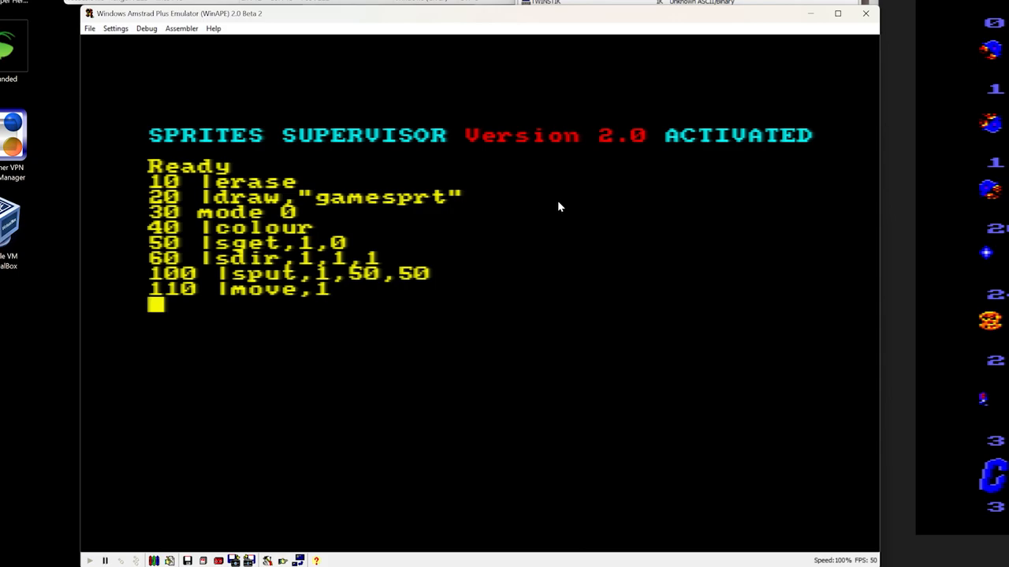
type("12")
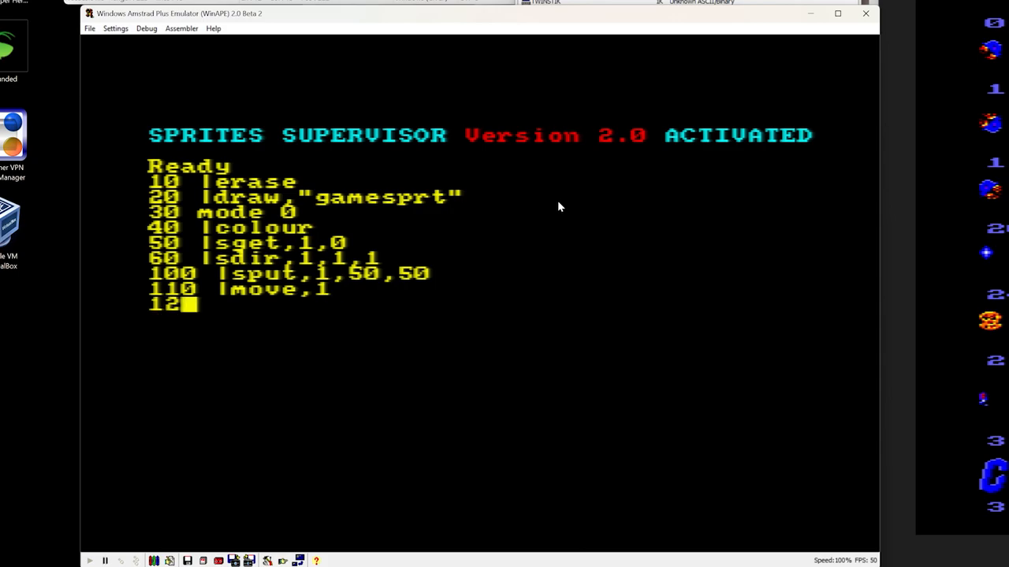
type("120 got")
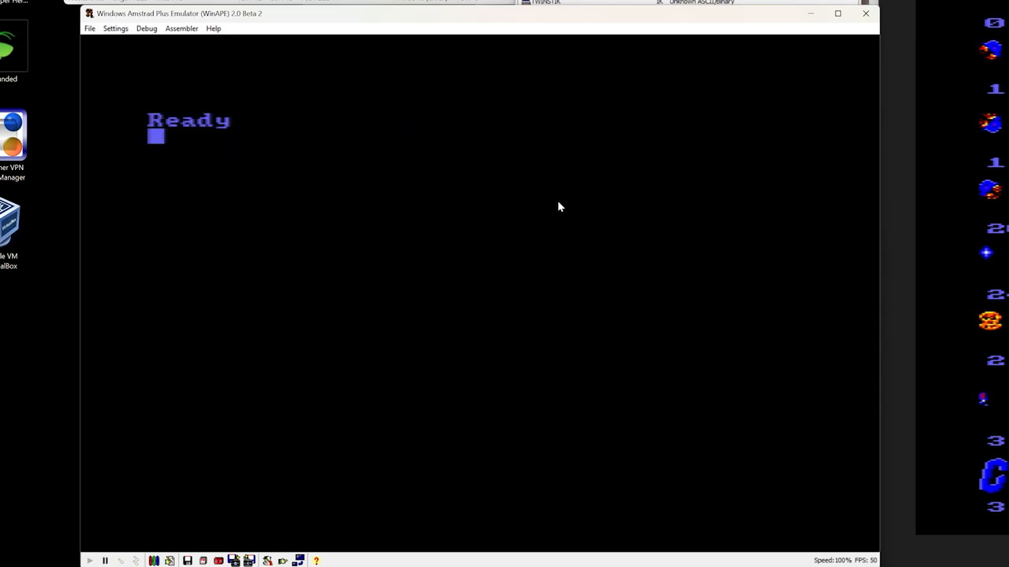
- List the sprite program with LIST
type("lis")
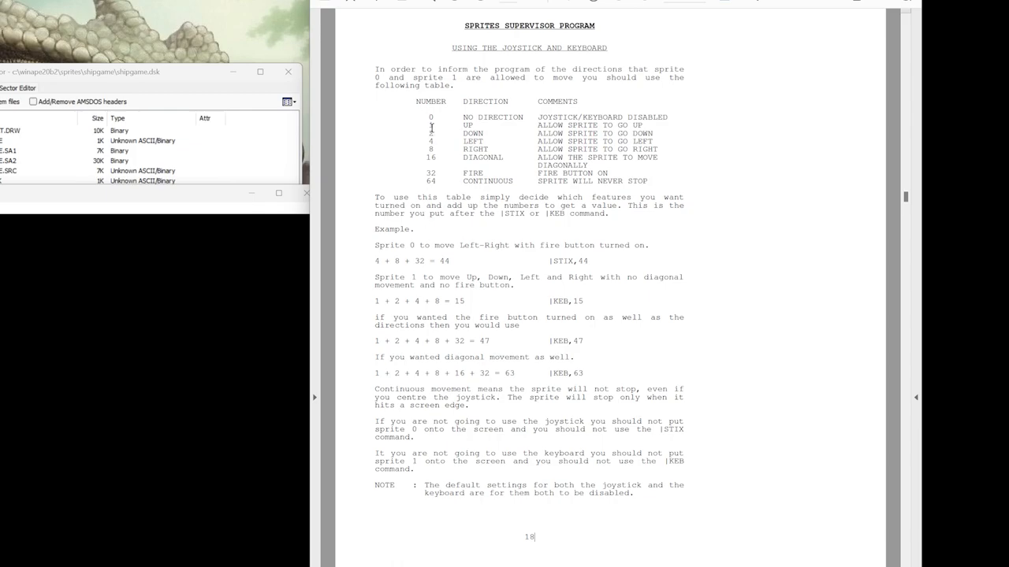
mouse_move(706, 186)
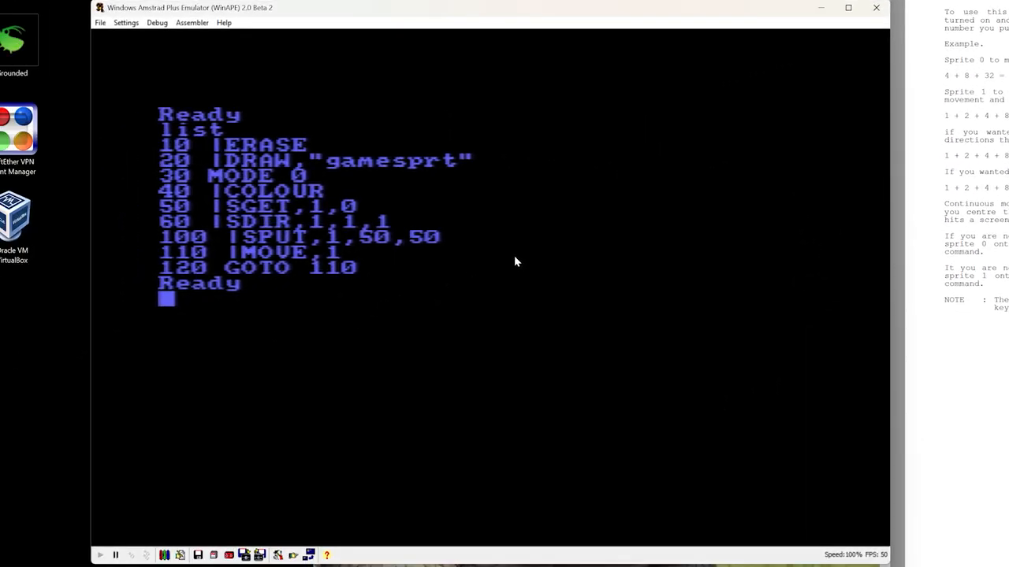
- Replace line 60 with |keb,15 for up, down, left and right keyboard control
type("60 |")
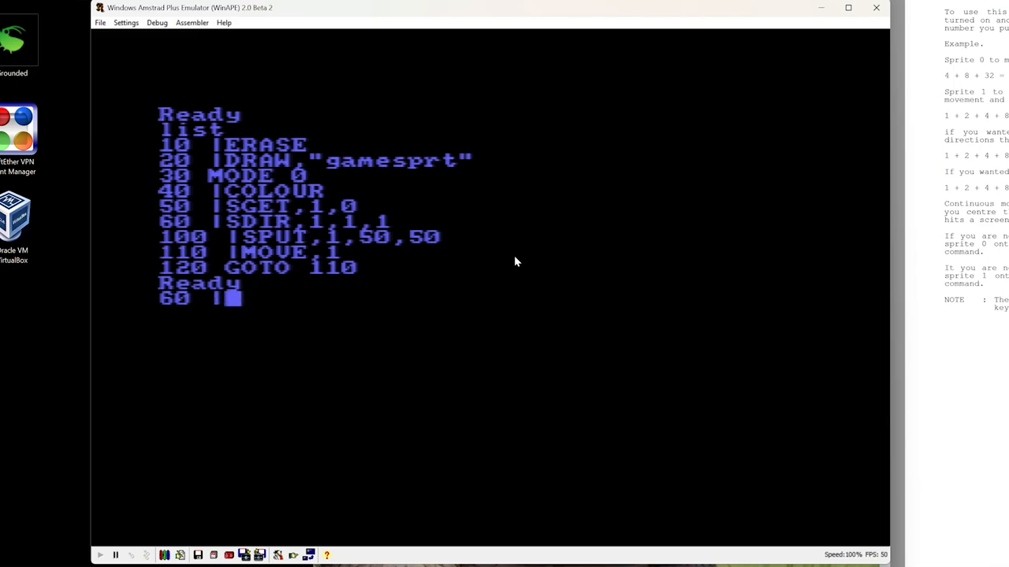
type("keb,")
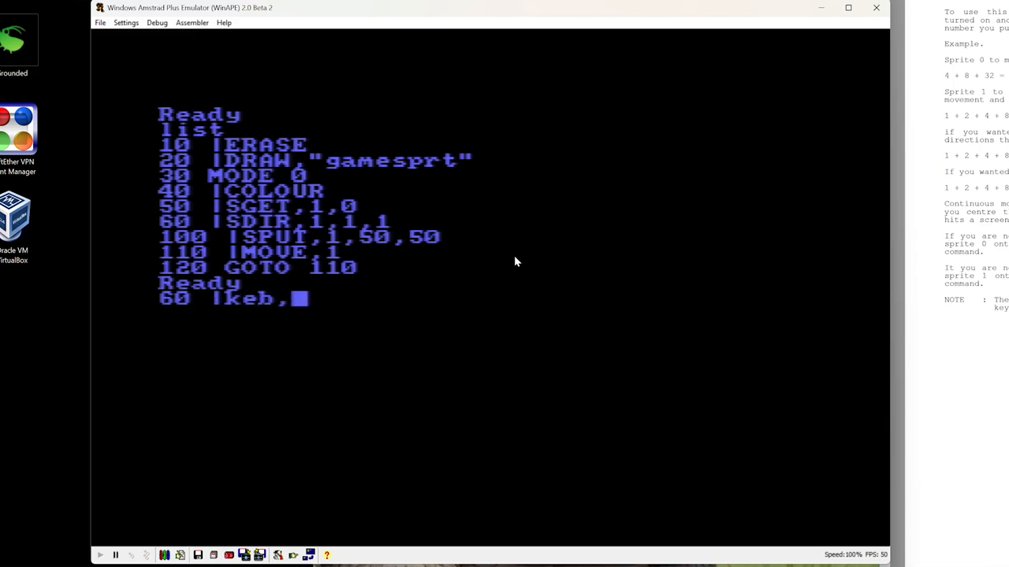
type("15")
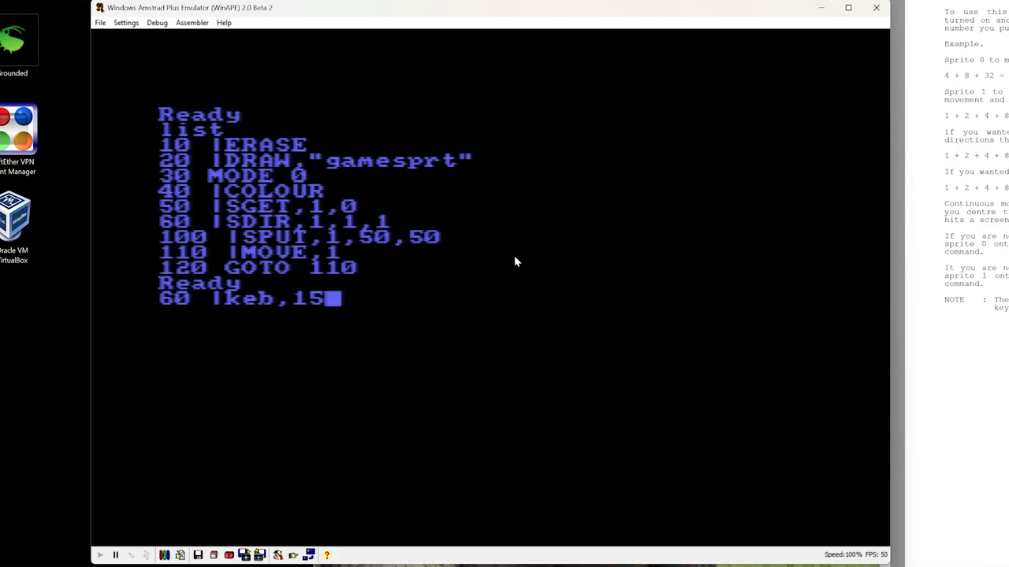
- Run the program to test the keyboard-controlled rocket
type("run")
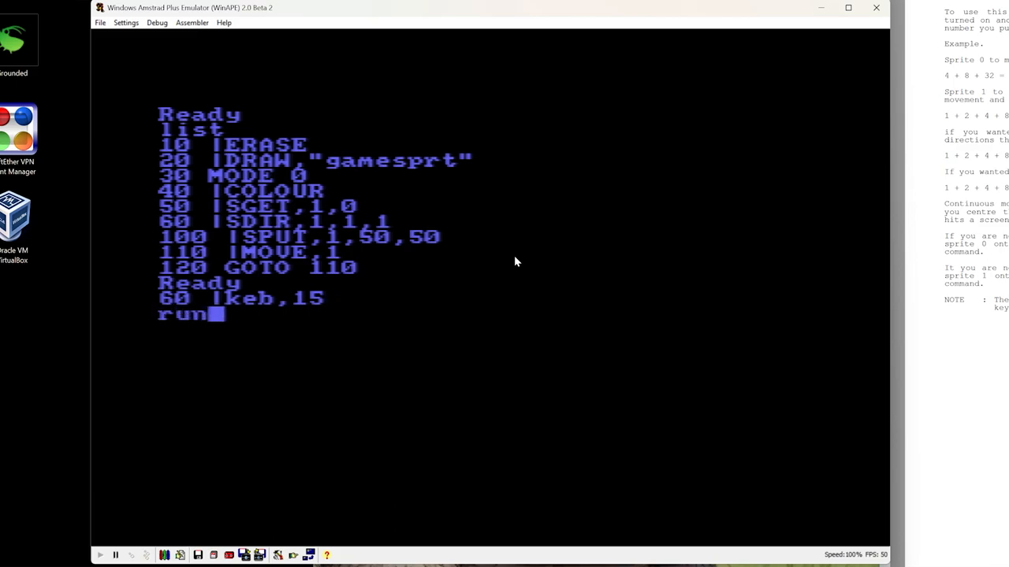
key("Return")
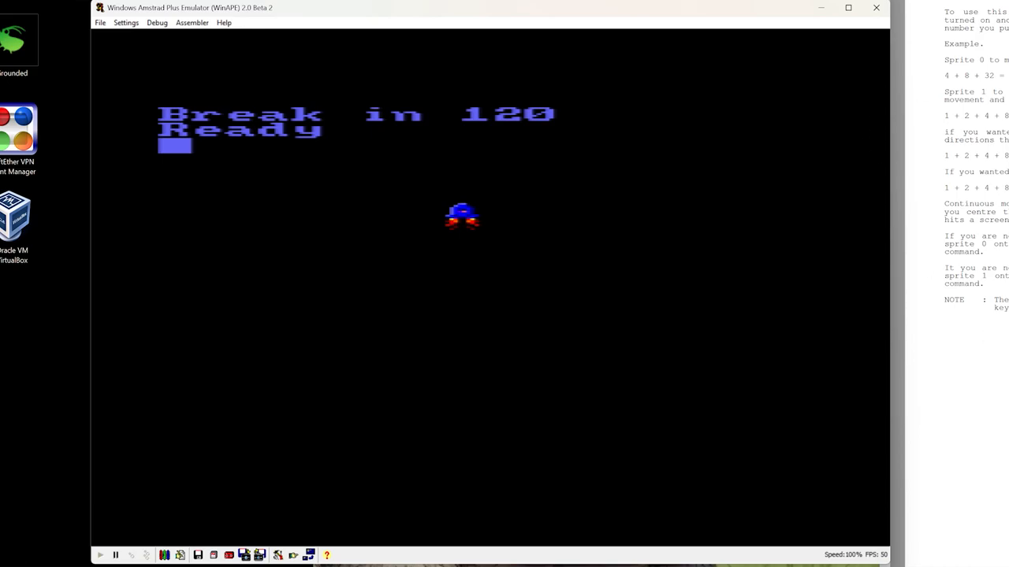
- Change line 60 to |keb,31 to allow diagonal keyboard movement
type("60")
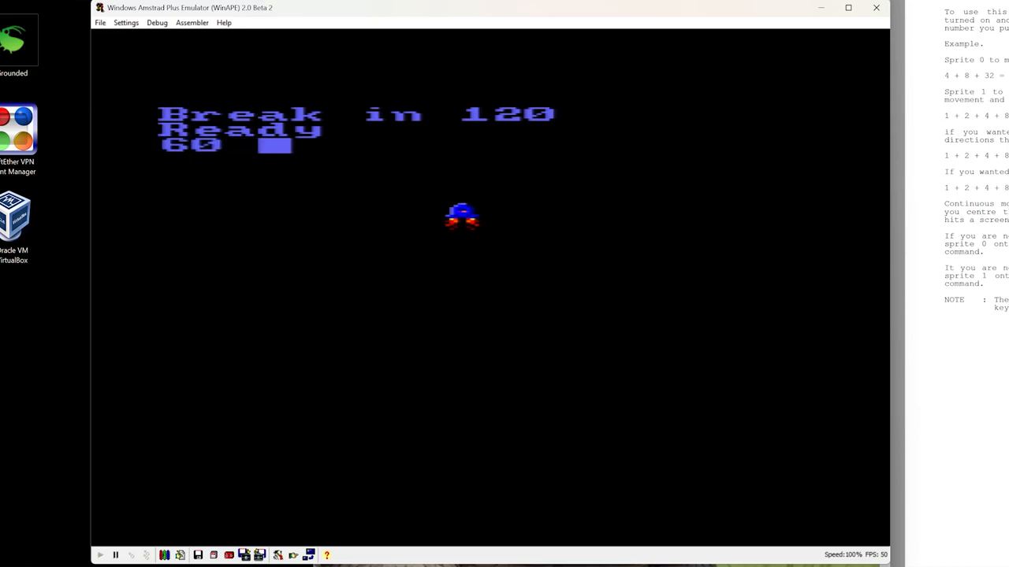
type("lkeb")
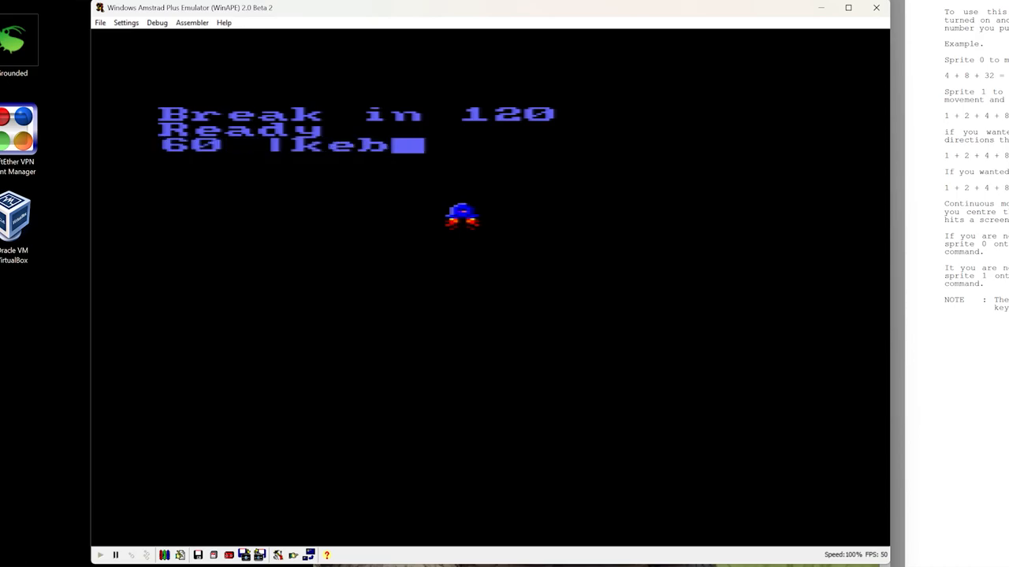
type(",31")
type("70 |")
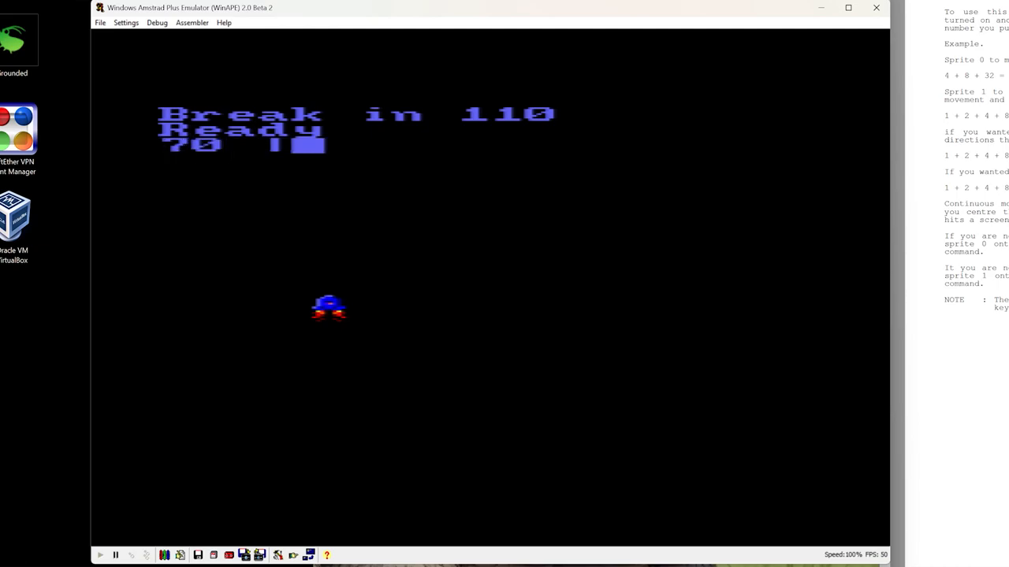
- Type line 70 |kebspeed,2,2,1 for the rocket's keyboard movement speed
type("kebspee")
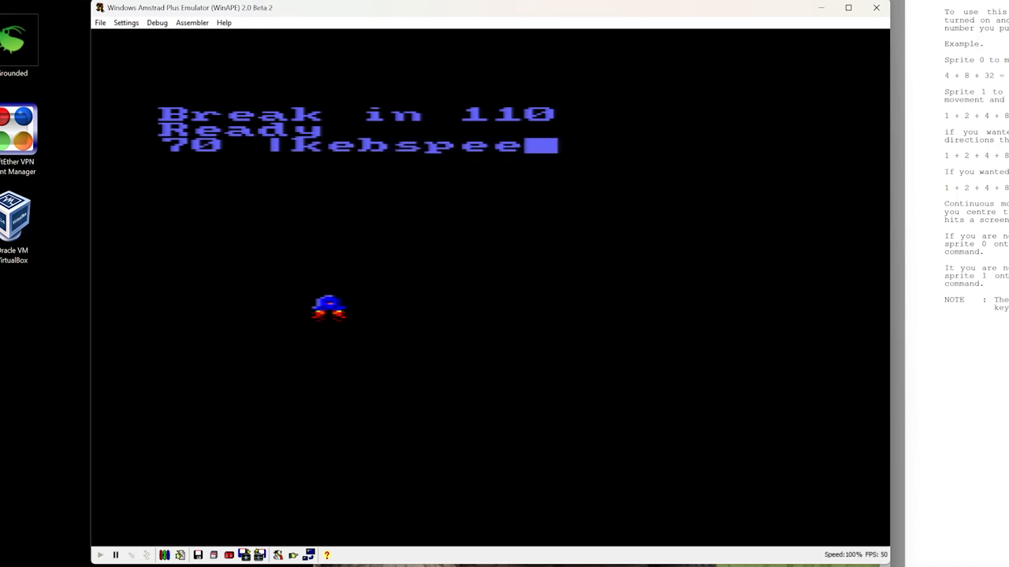
type(",")
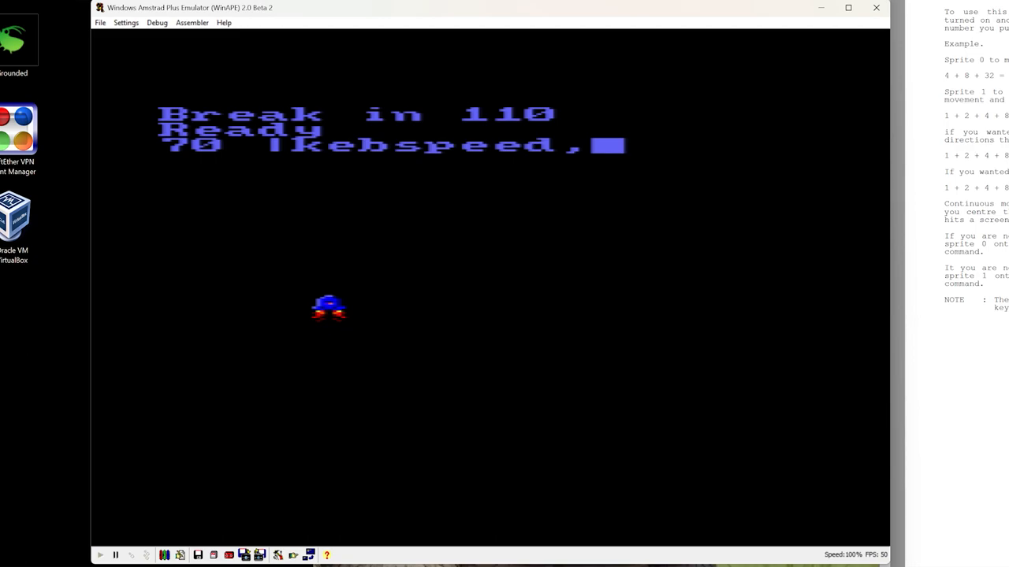
type("2,2,1,")
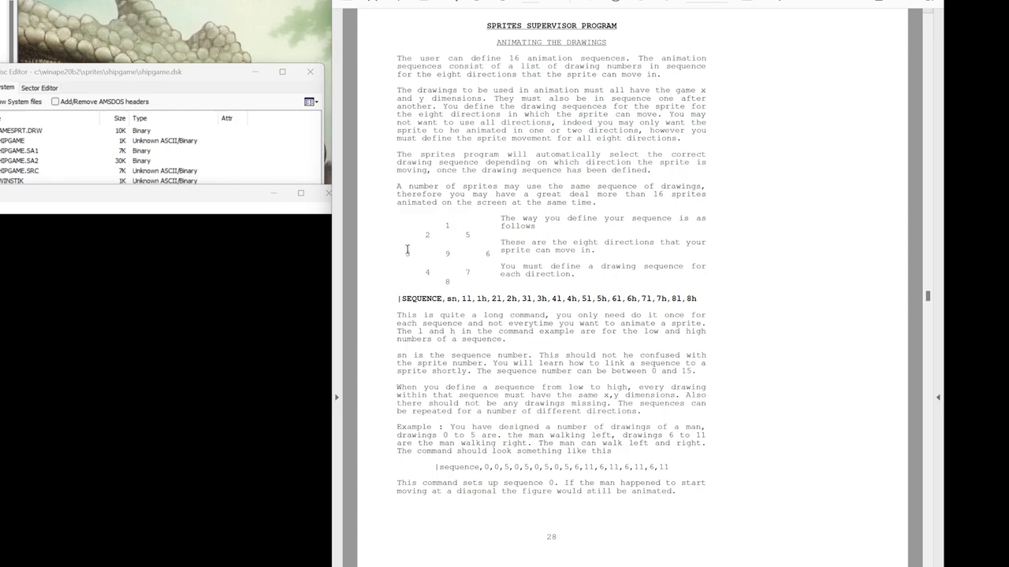
mouse_move(445, 292)
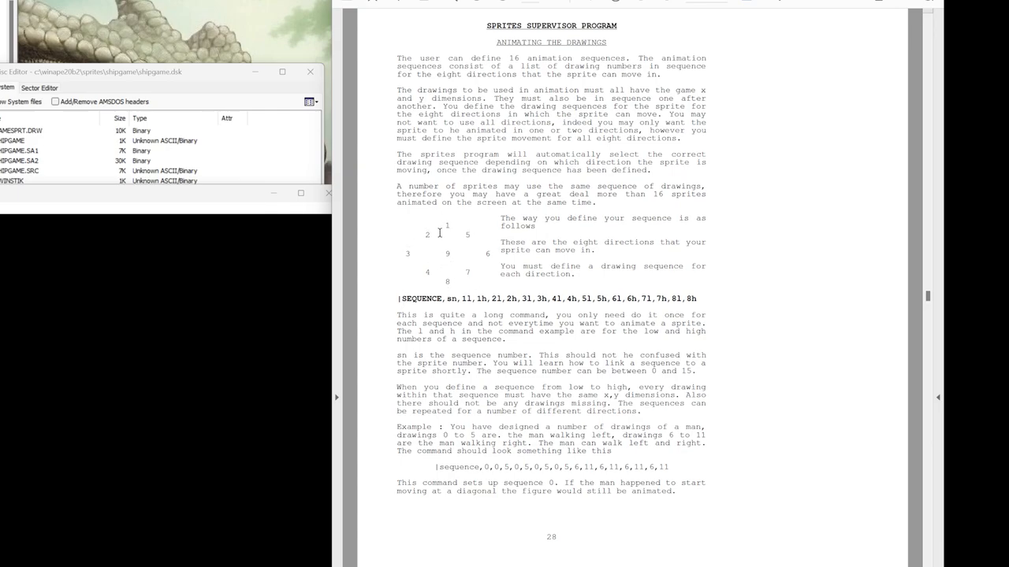
mouse_move(719, 281)
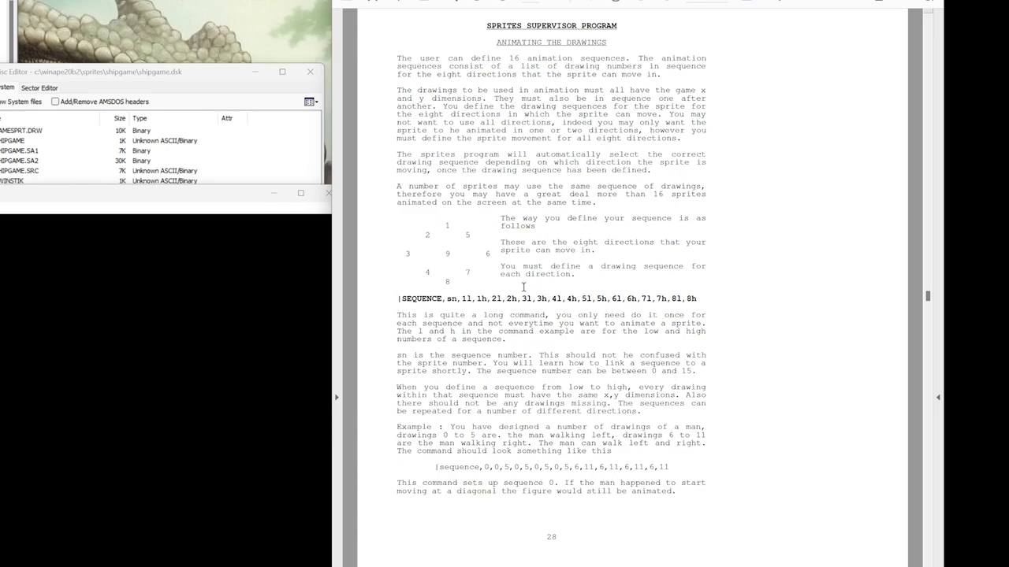
mouse_move(465, 299)
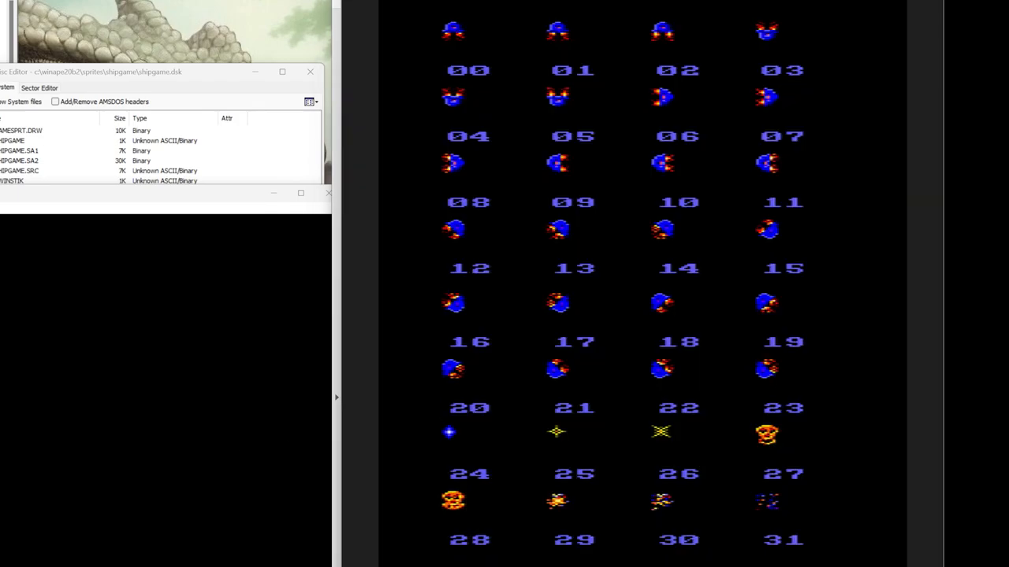
mouse_move(651, 53)
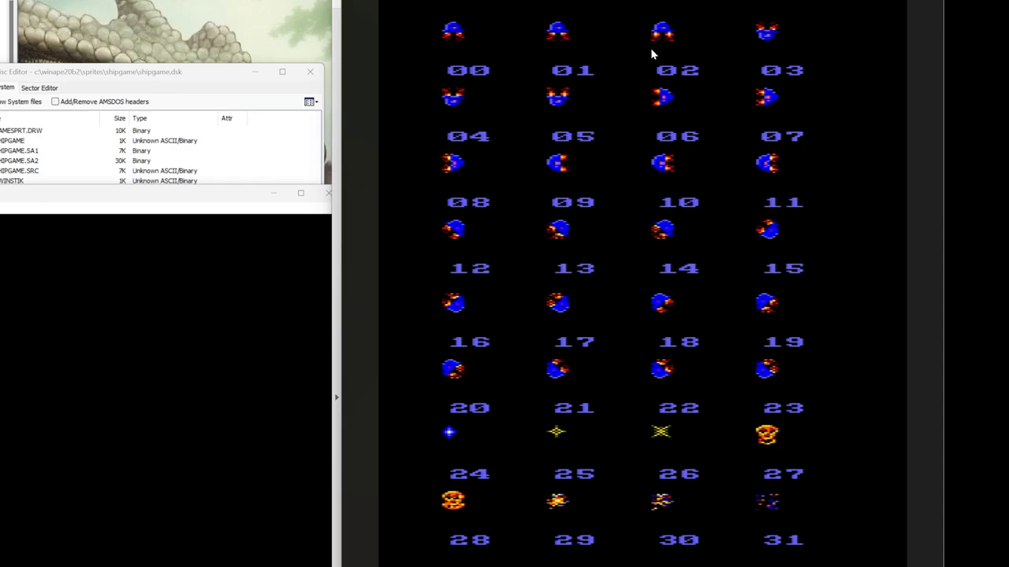
mouse_move(719, 50)
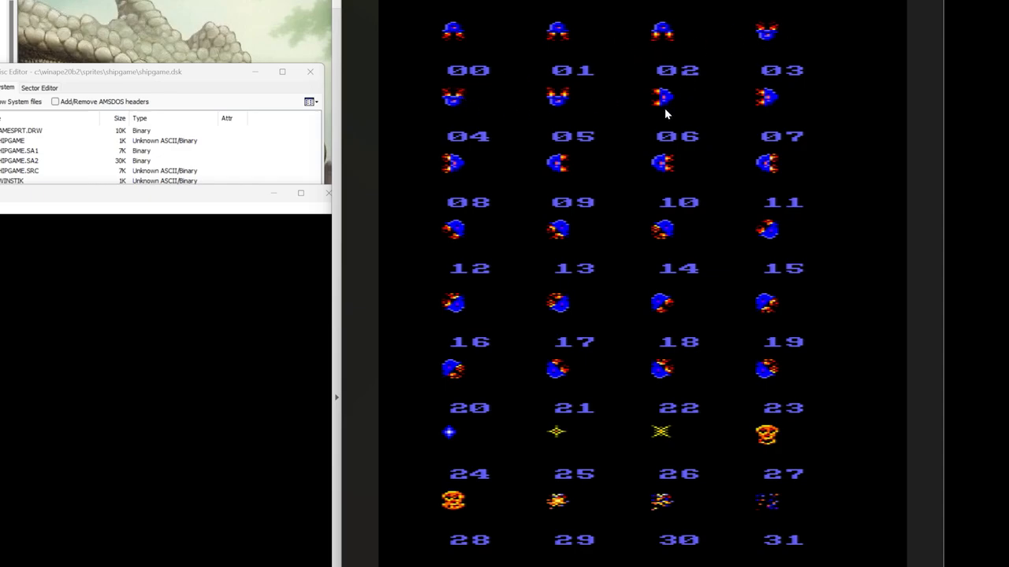
mouse_move(407, 152)
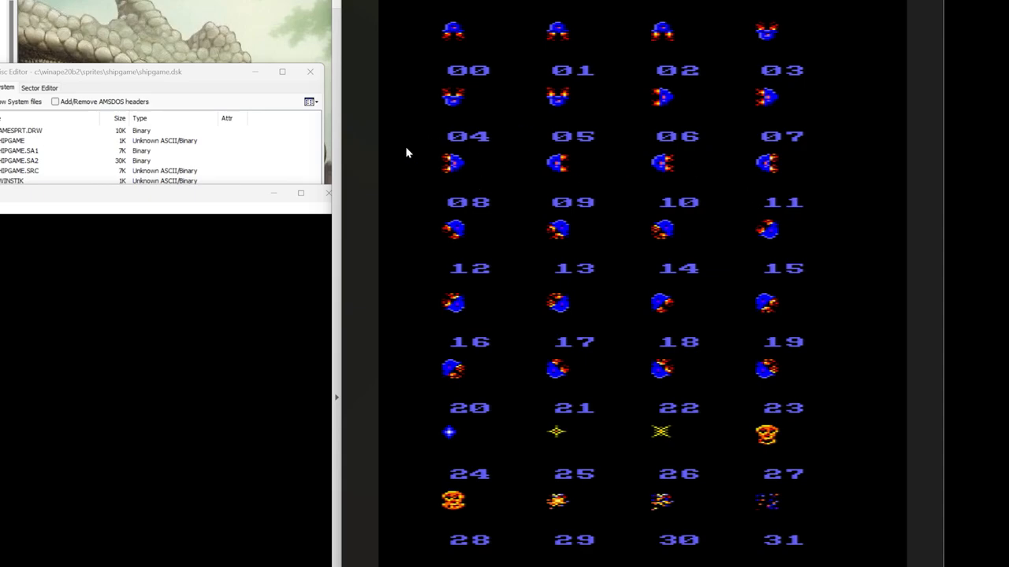
mouse_move(486, 75)
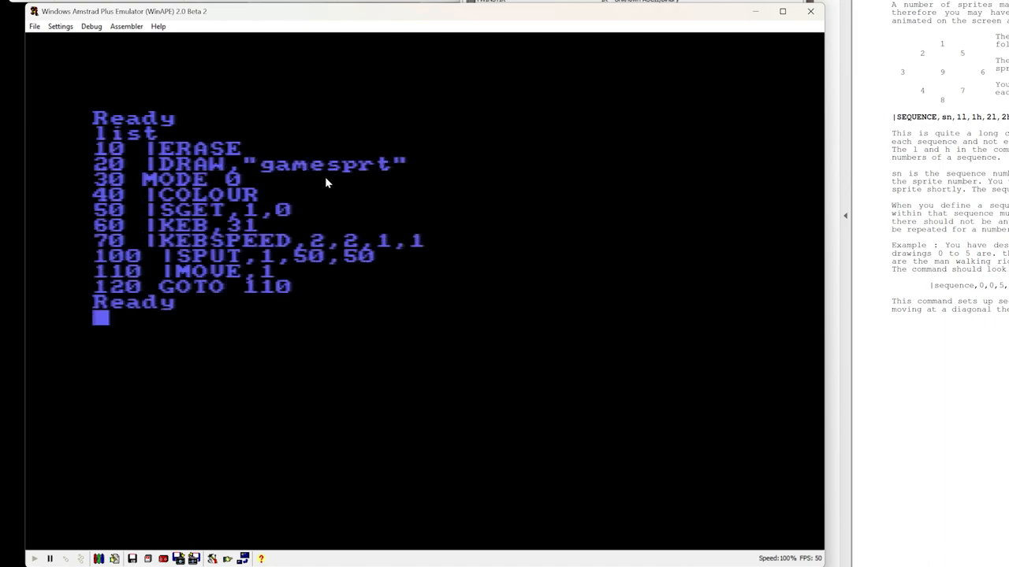
- Start line 80 |sequence,1 with the first frames 0,2
type("80 |")
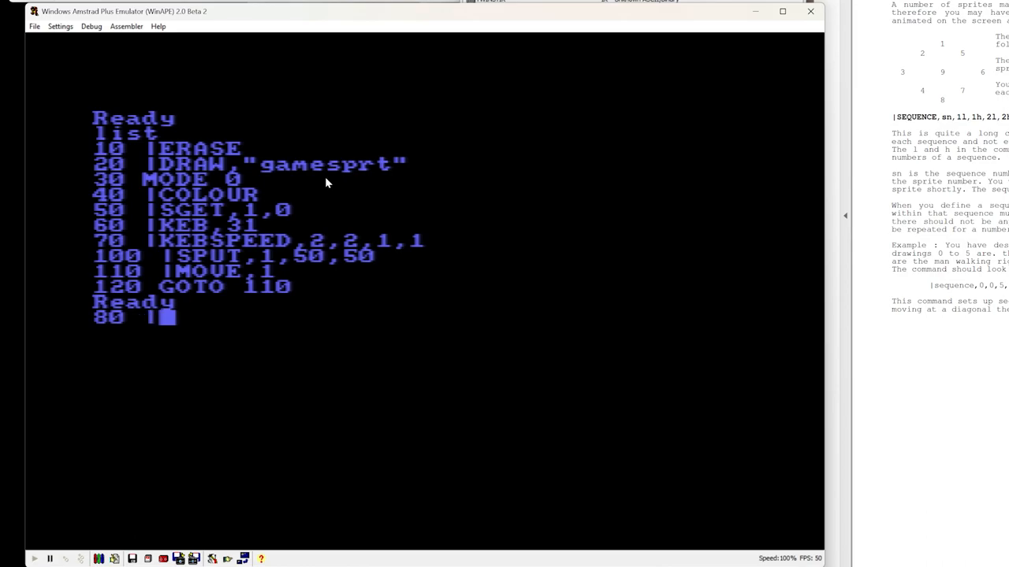
type("sequen")
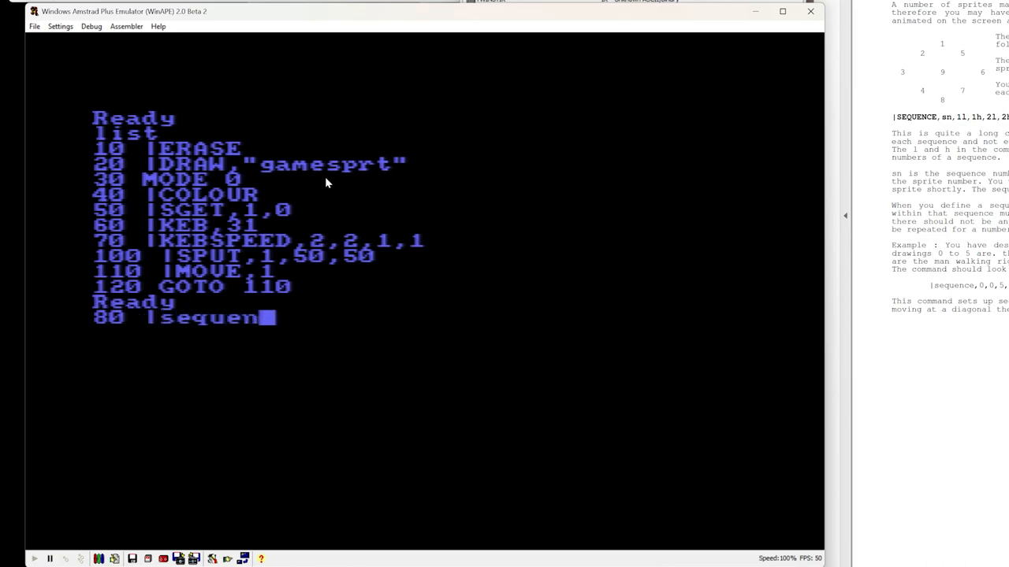
type(",1")
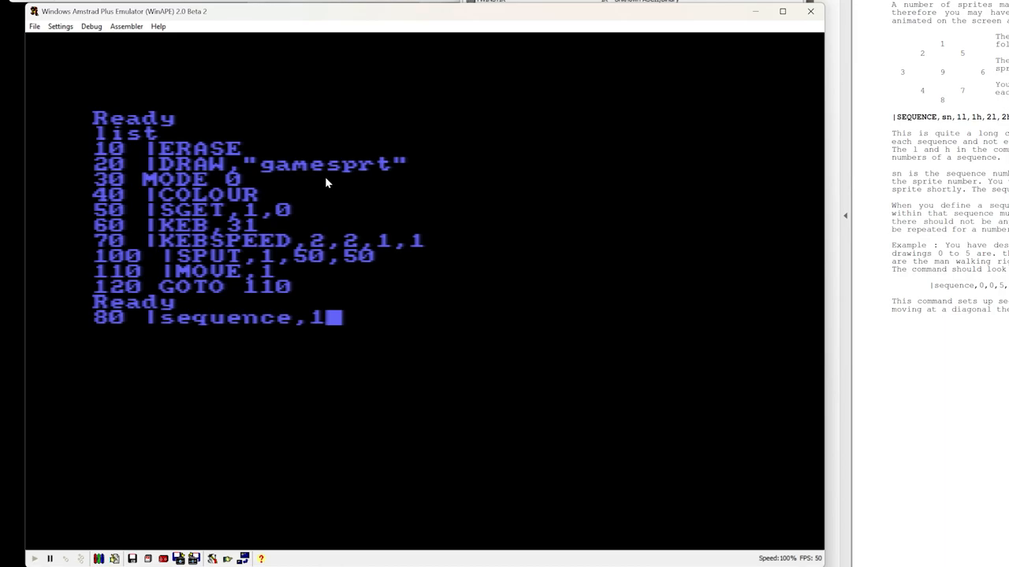
type(",")
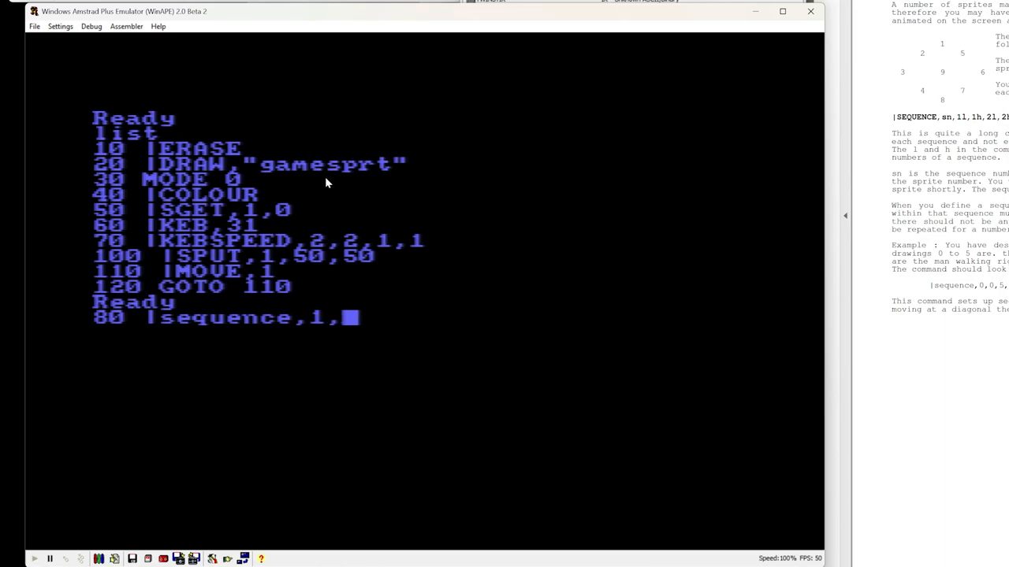
type("0,2")
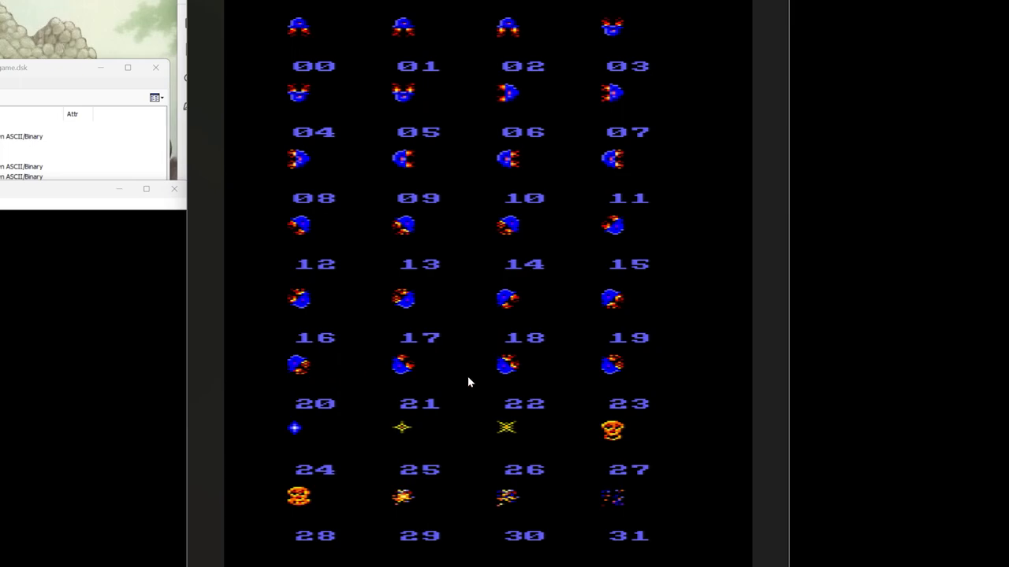
mouse_move(511, 316)
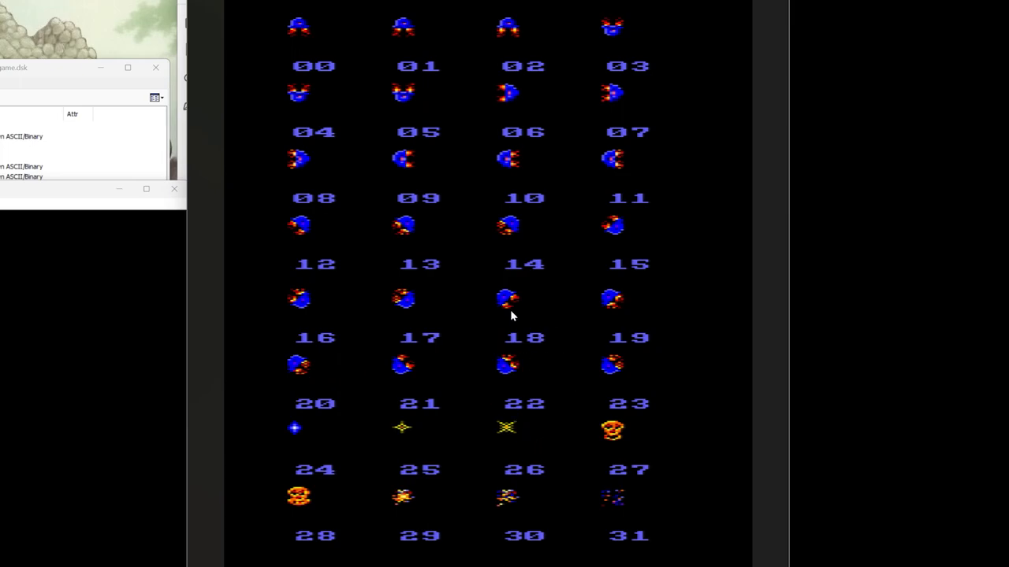
mouse_move(297, 384)
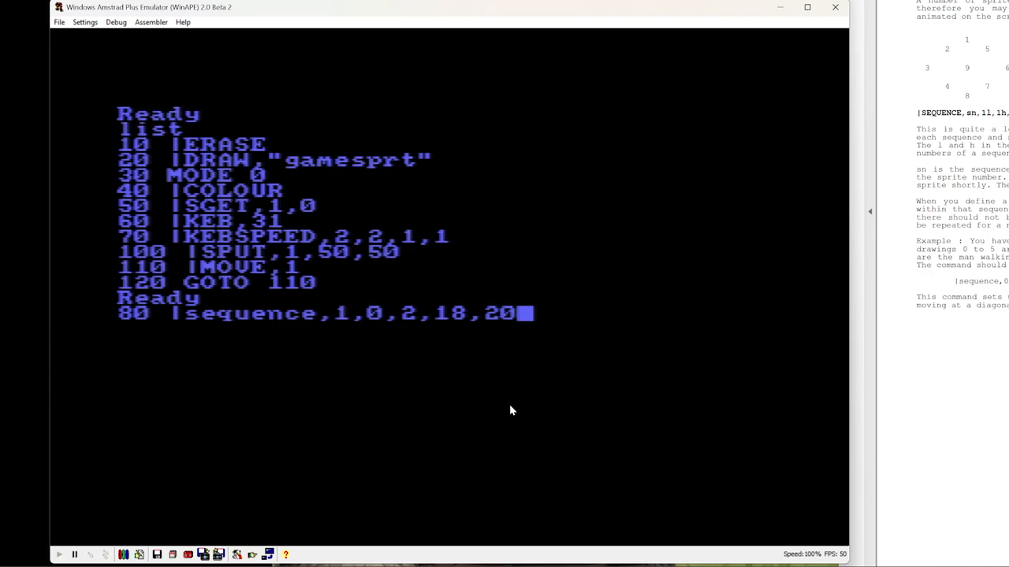
- Append rocket frames 9,11,21,23,12,14,6,8,15,17,3,5 to the sequence line
type(",9")
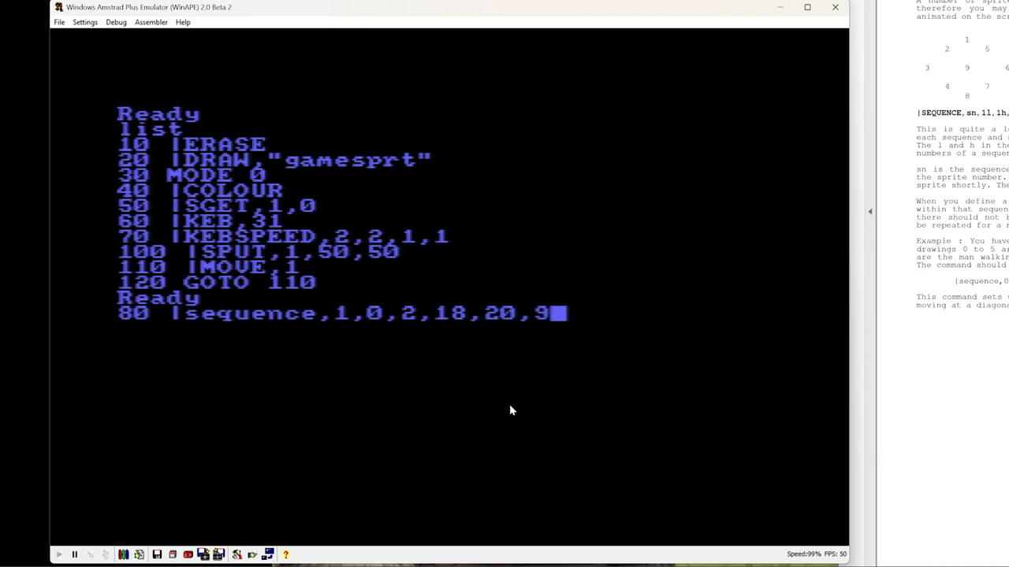
type(",11,")
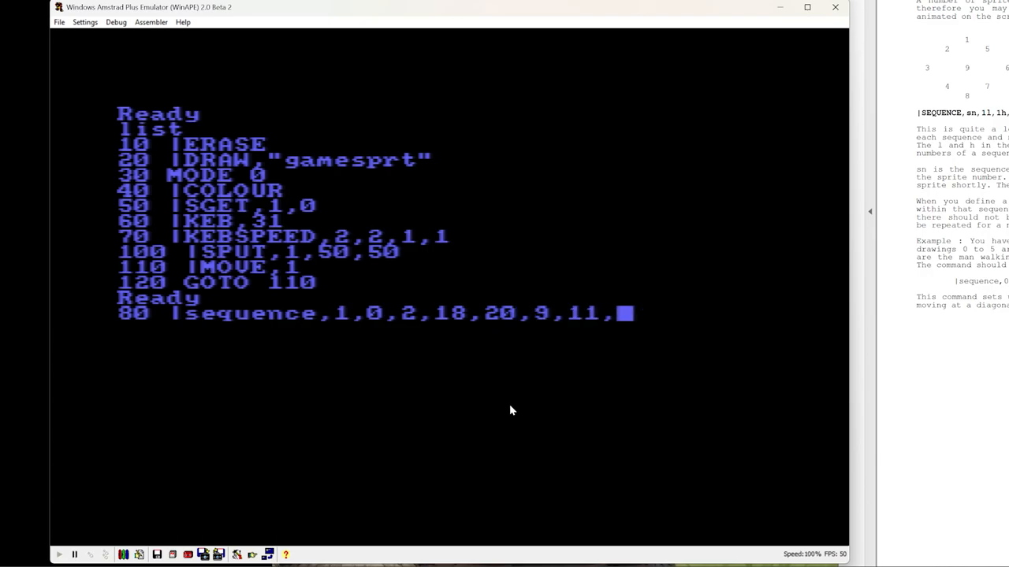
type(",21,23")
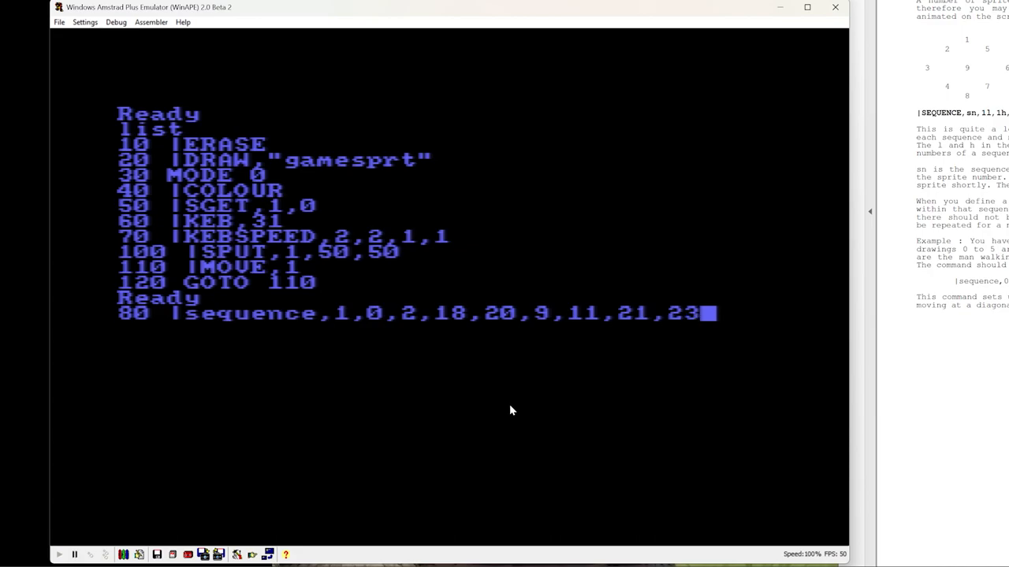
type(",12,14")
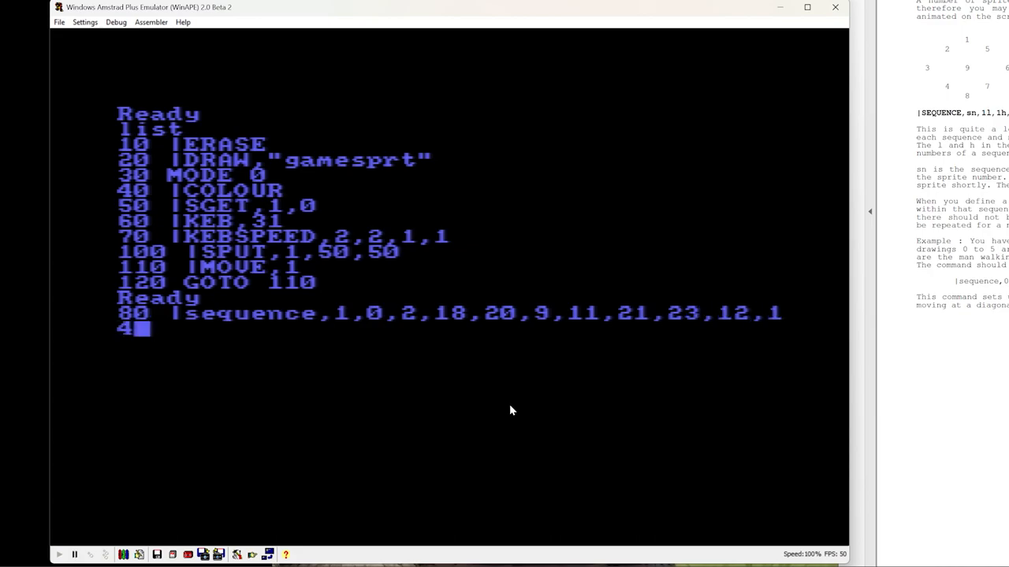
type(",6,")
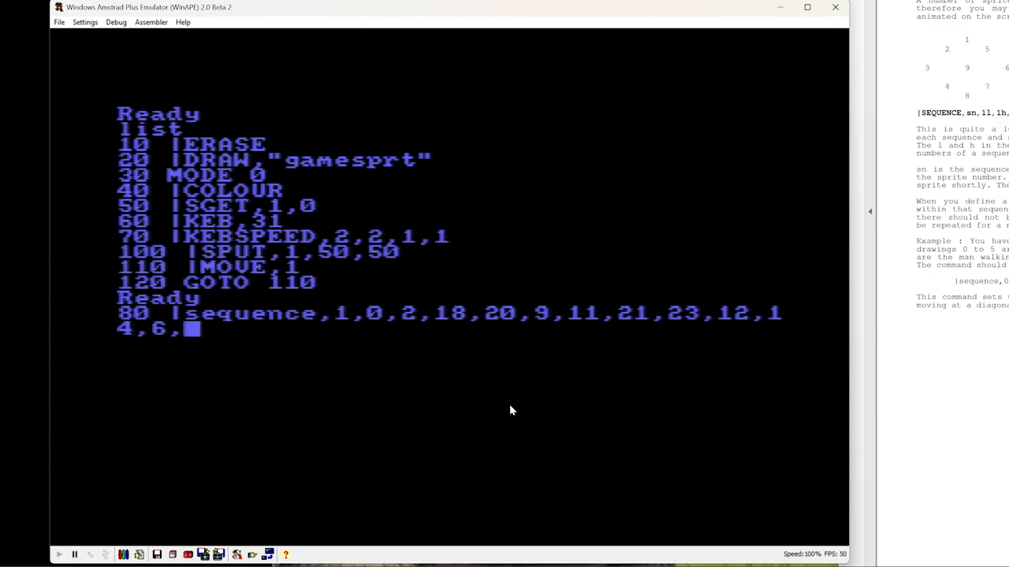
type("8,15,")
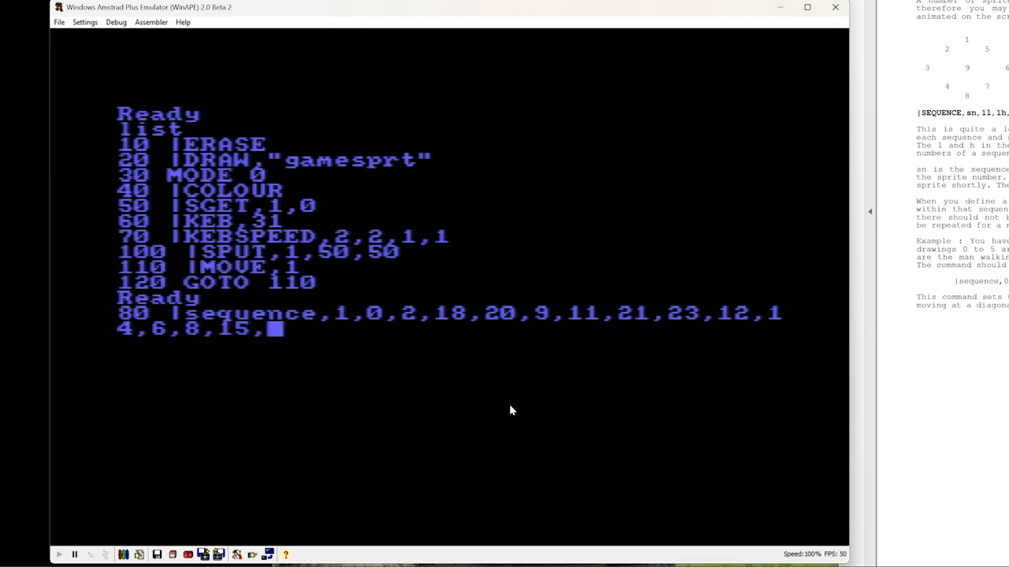
type("17,")
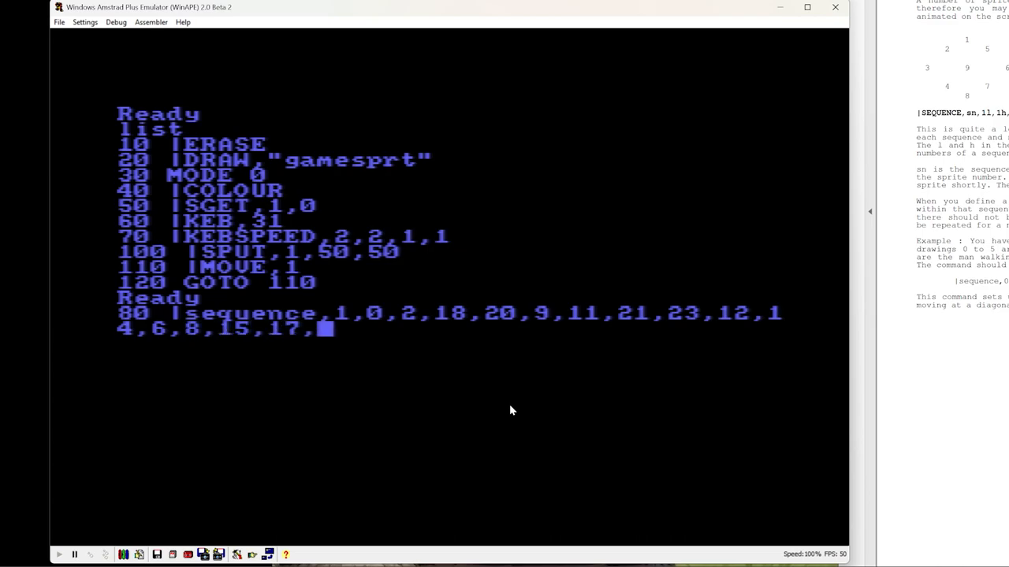
type("3,5")
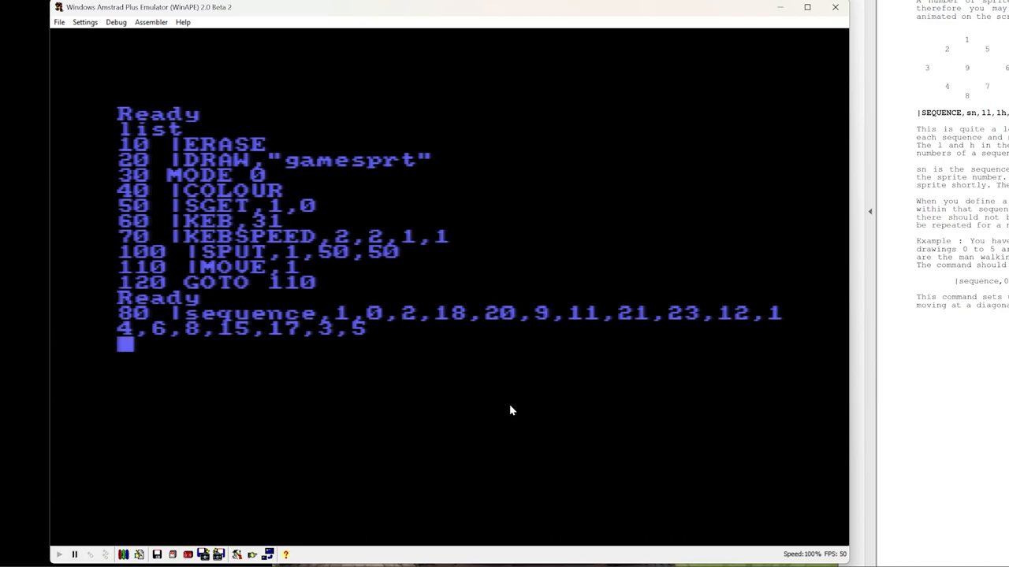
- Add line 90 |ANIMATE,1,1, RUN to show the rocket, then begin line 115 |FRAME
type("90 |")
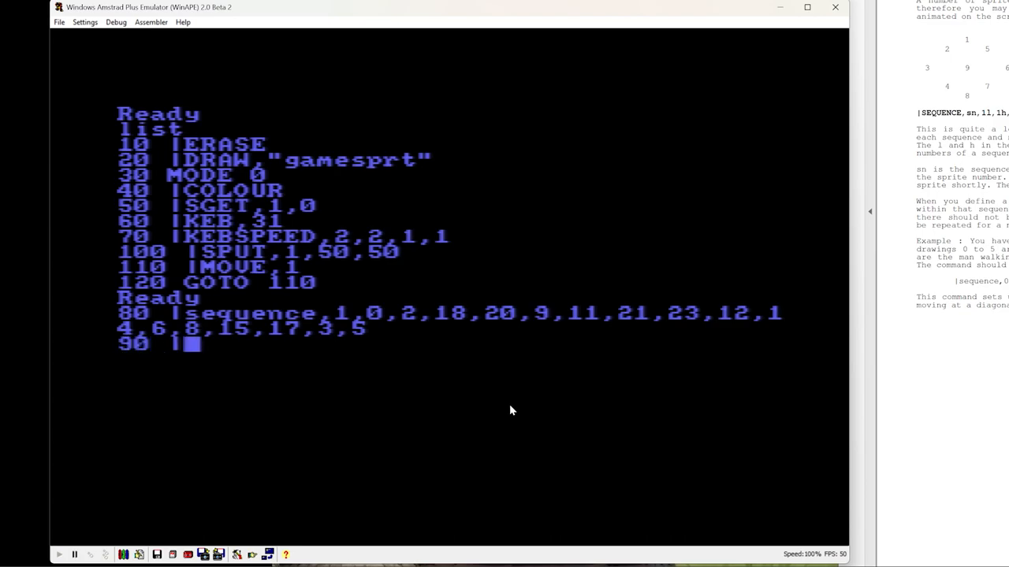
type("animate")
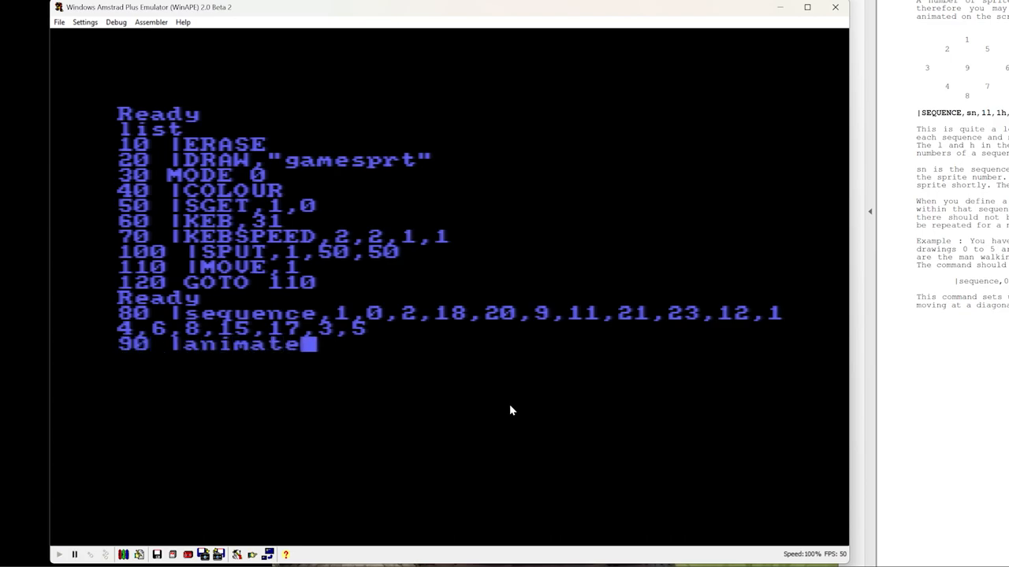
type(",1,1")
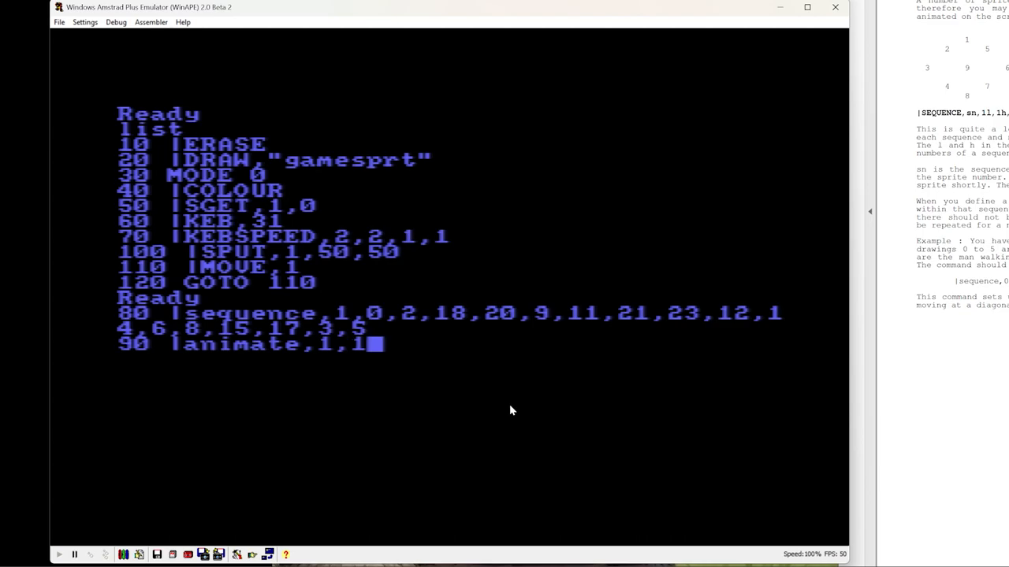
type("run")
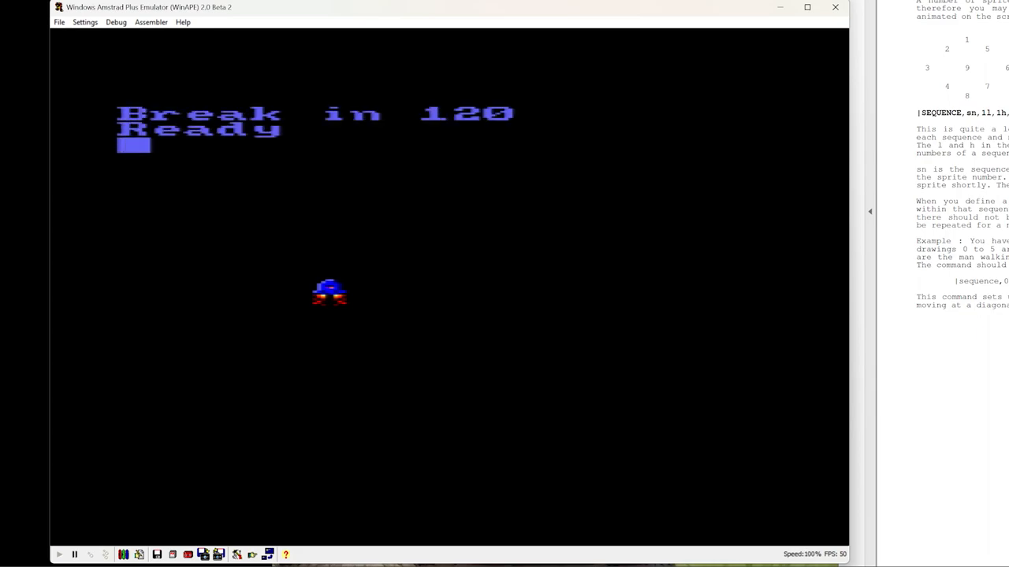
type("115 lf")
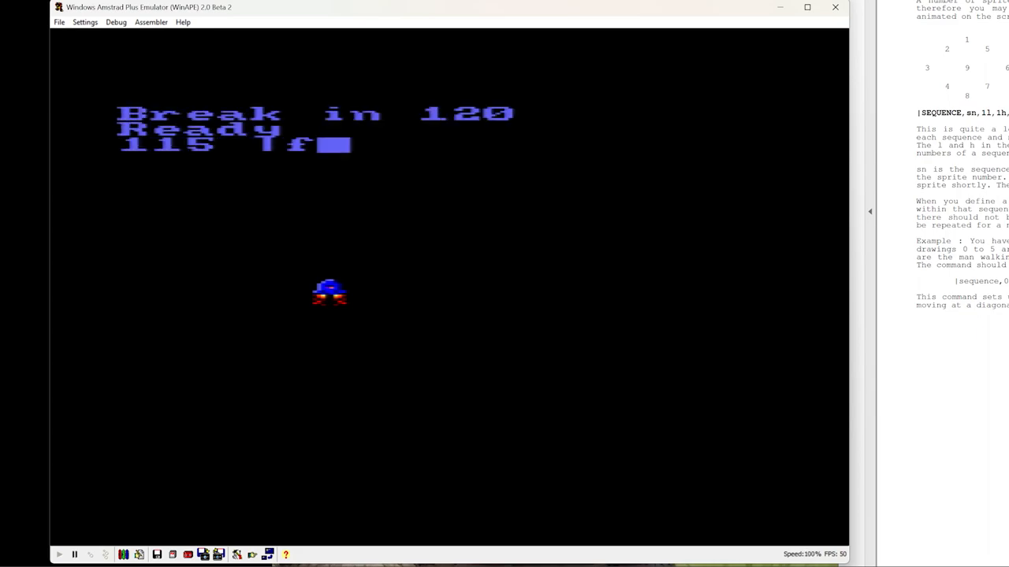
type("rame")
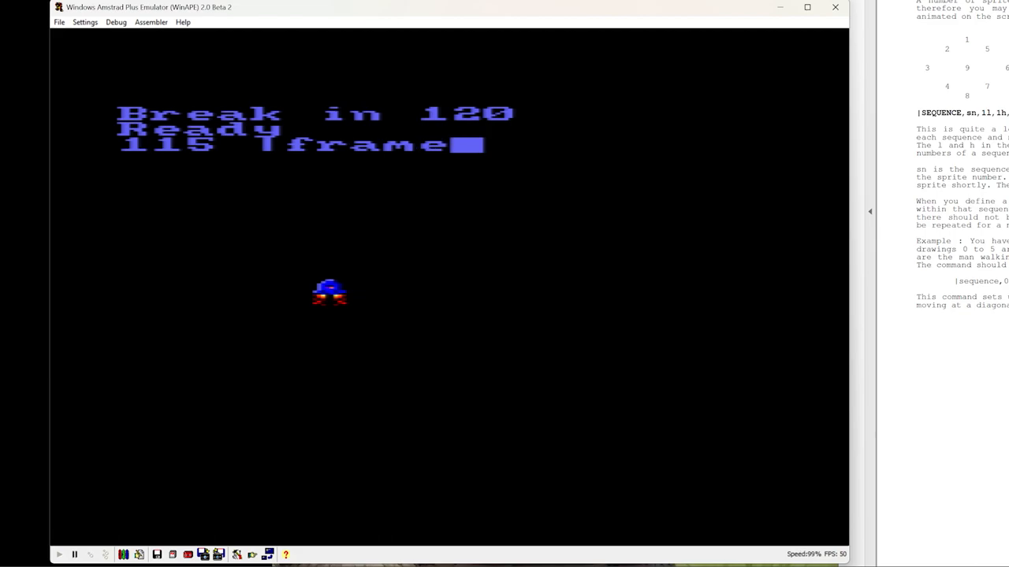